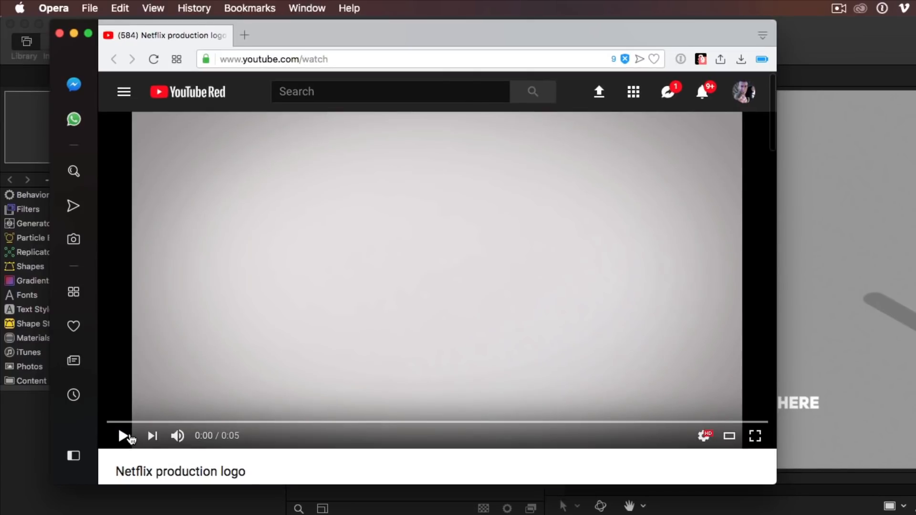
# Step: Play and pause the Netflix production logo video to study its shadowed 3D logo
pyautogui.click(122, 436)
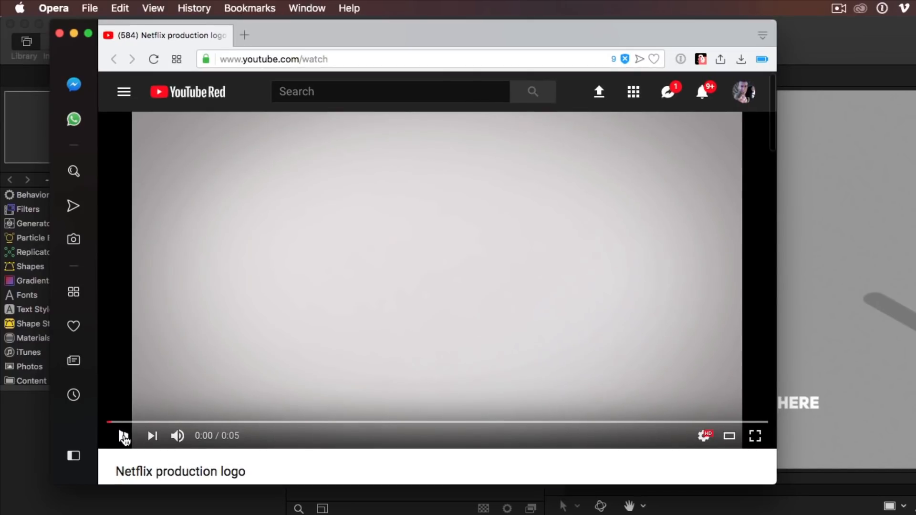
pyautogui.click(123, 435)
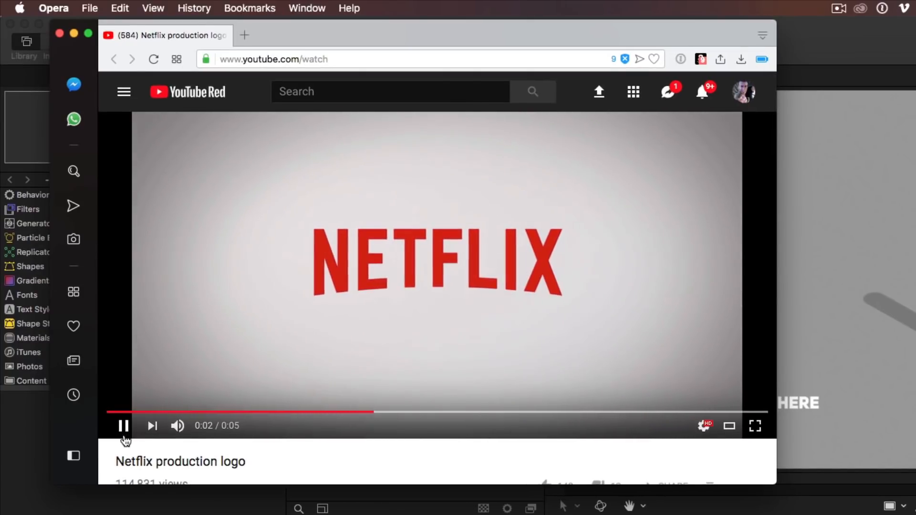
pyautogui.click(123, 425)
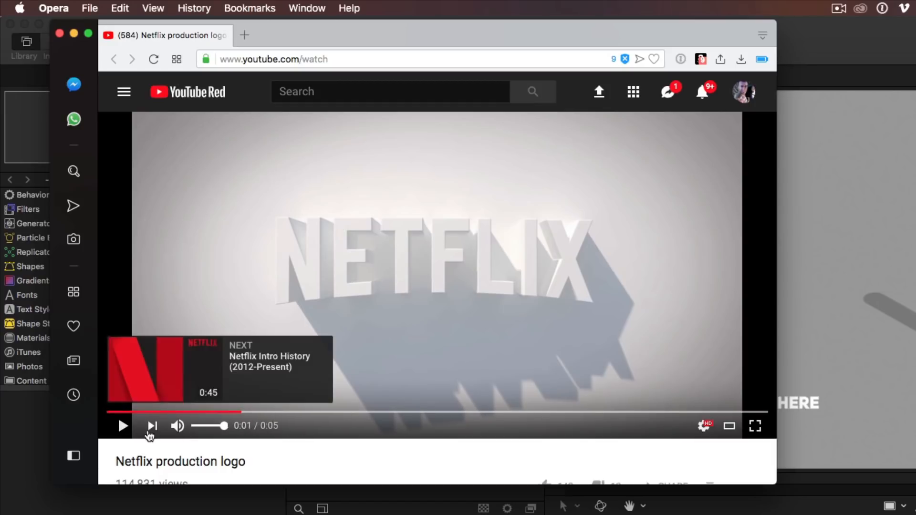
pyautogui.click(123, 426)
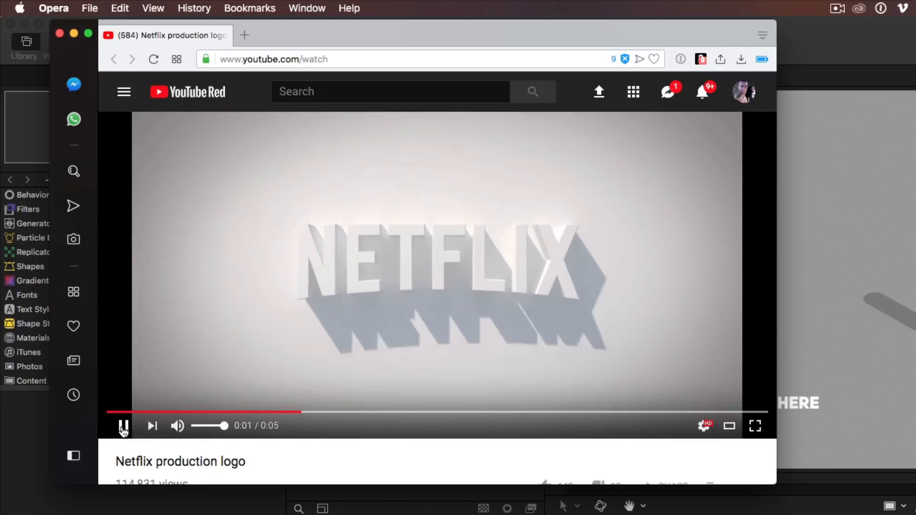
pyautogui.click(123, 426)
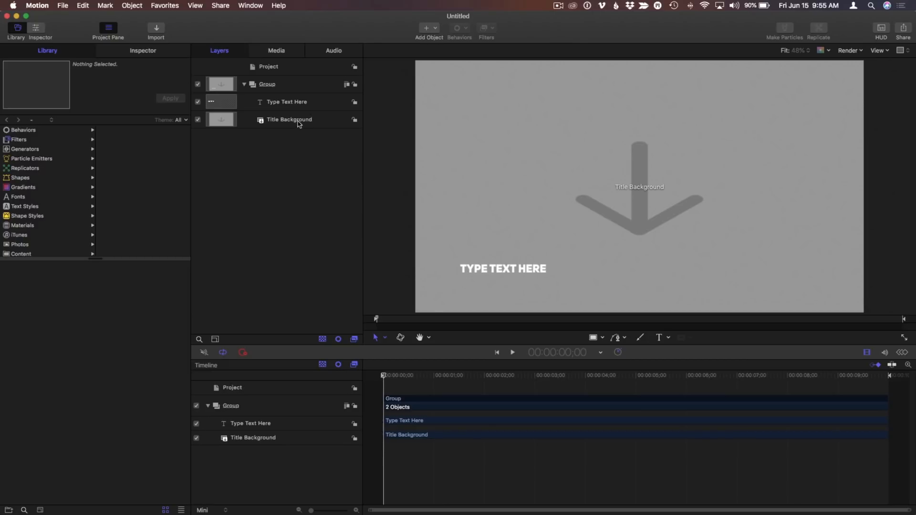
# Step: Replace the template layers with EMERGENT text and reset its position to the centre
pyautogui.click(289, 119)
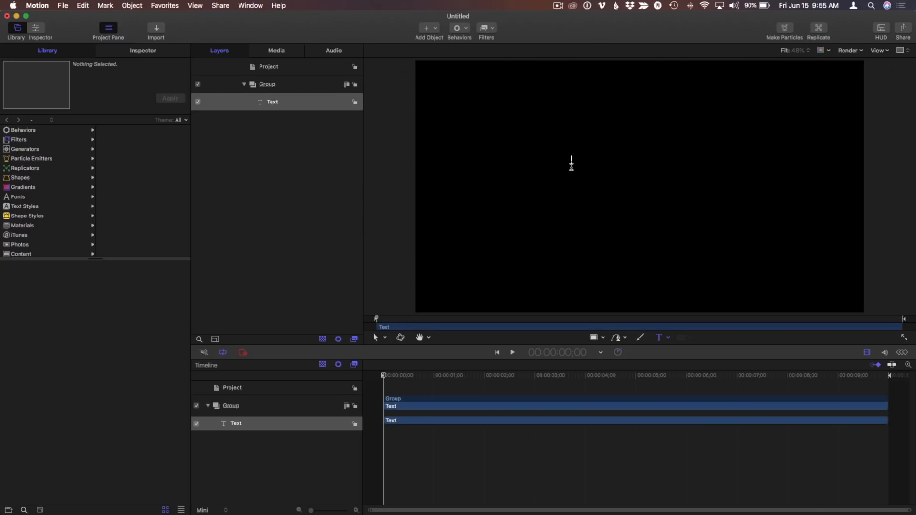
pyautogui.write('EMERGENT')
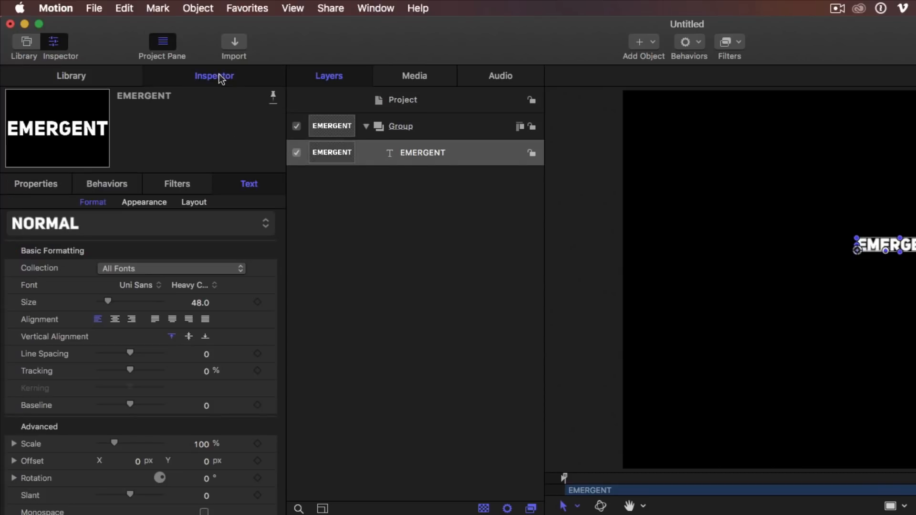
pyautogui.click(36, 184)
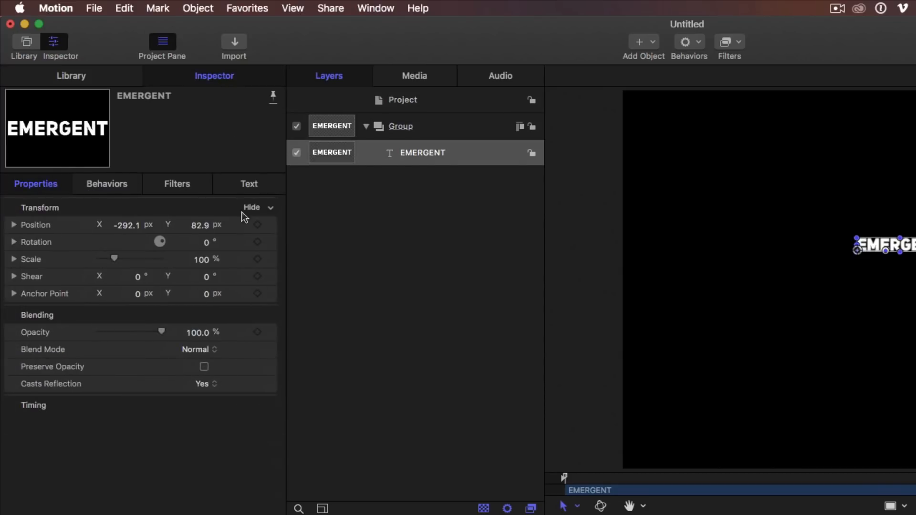
pyautogui.click(257, 224)
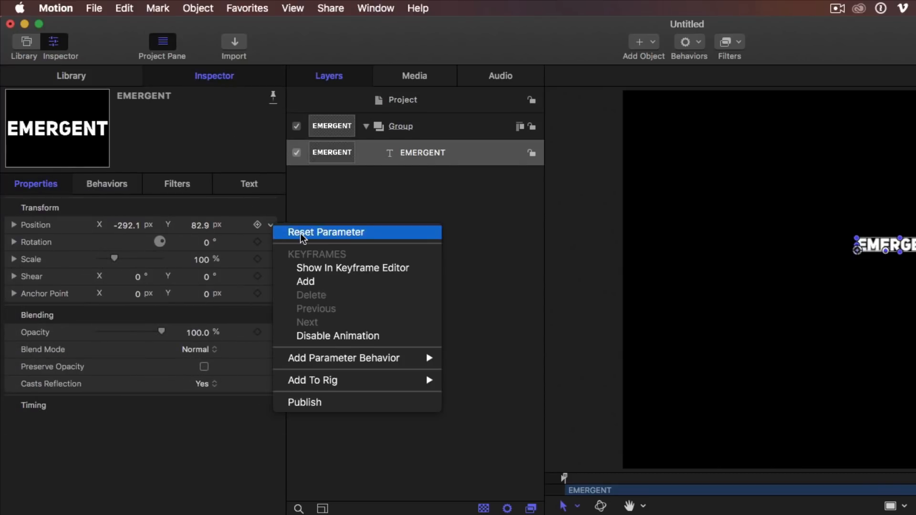
pyautogui.click(249, 183)
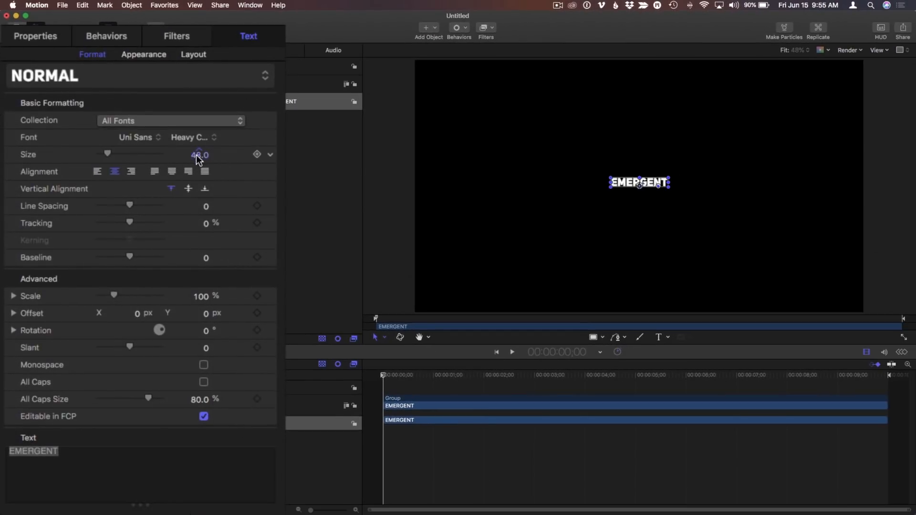
# Step: Enlarge the EMERGENT text to size 229
pyautogui.moveTo(107, 153); pyautogui.dragTo(146, 153)
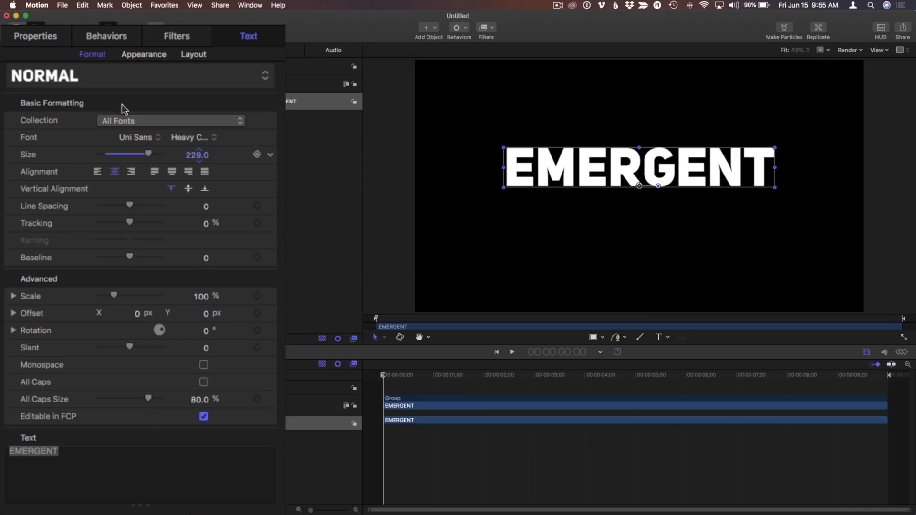
pyautogui.click(35, 36)
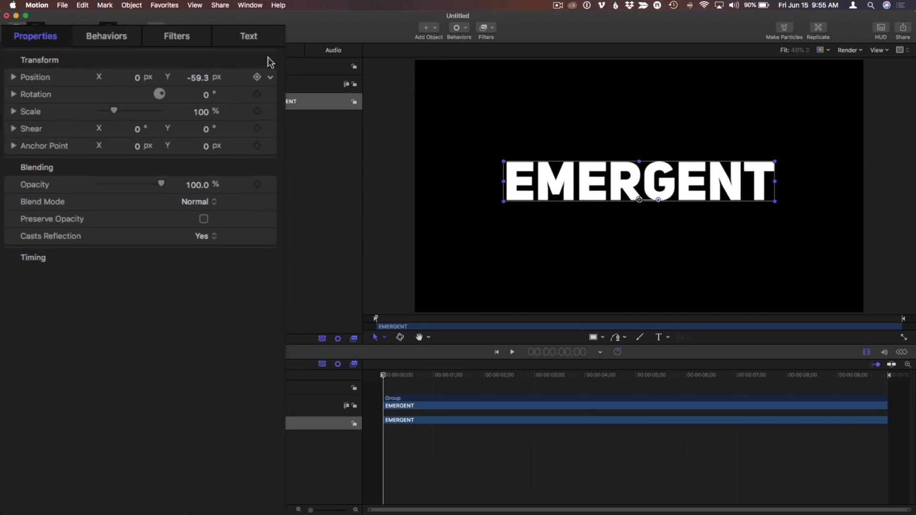
pyautogui.click(248, 36)
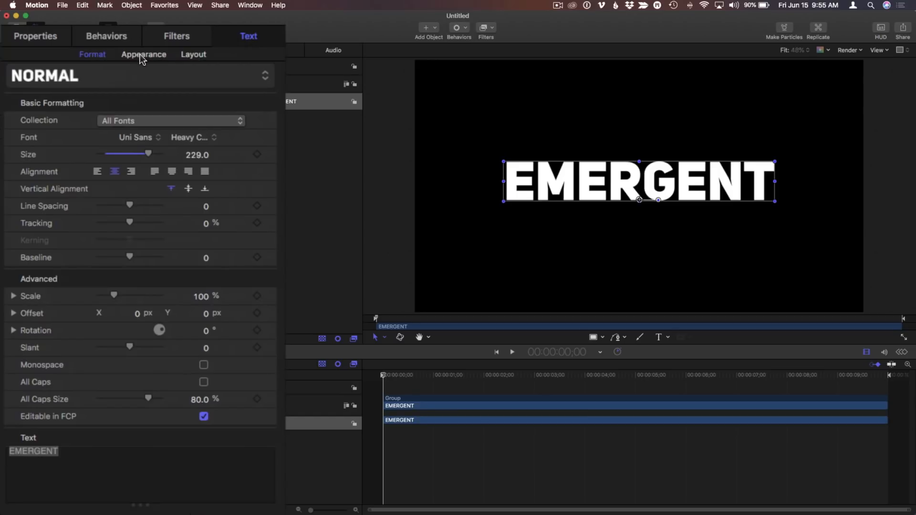
# Step: Turn EMERGENT into 3D text and add a camera to the scene
pyautogui.click(144, 54)
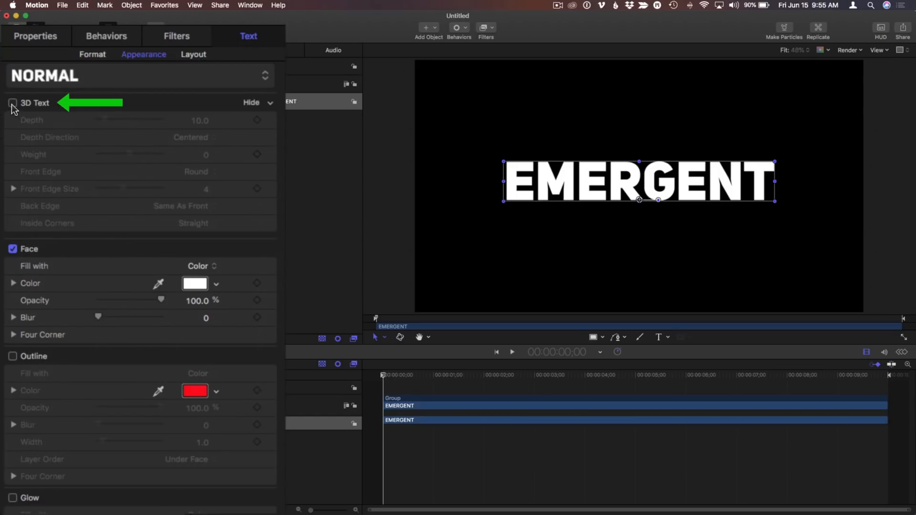
pyautogui.click(13, 103)
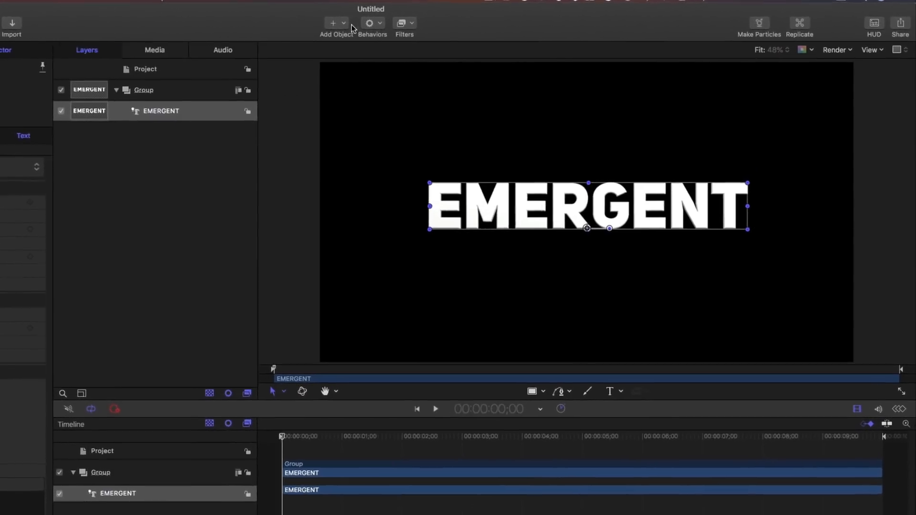
pyautogui.click(332, 23)
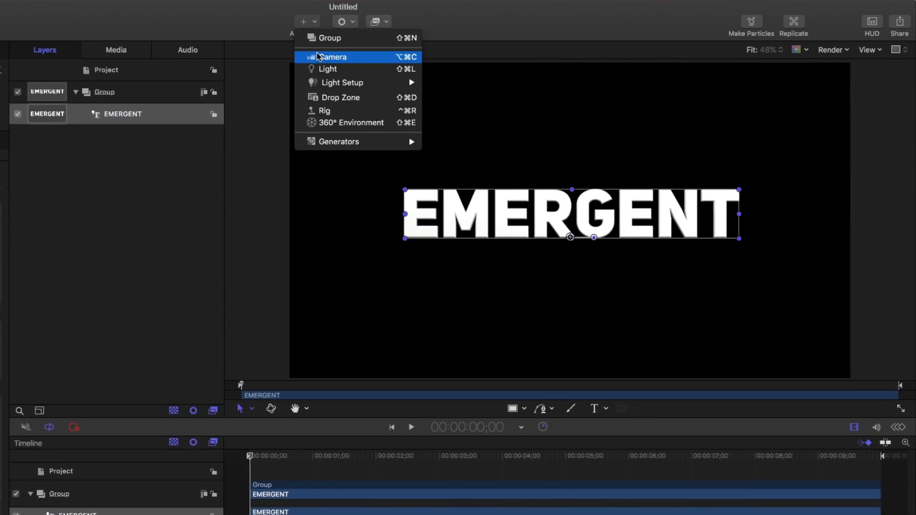
pyautogui.click(334, 57)
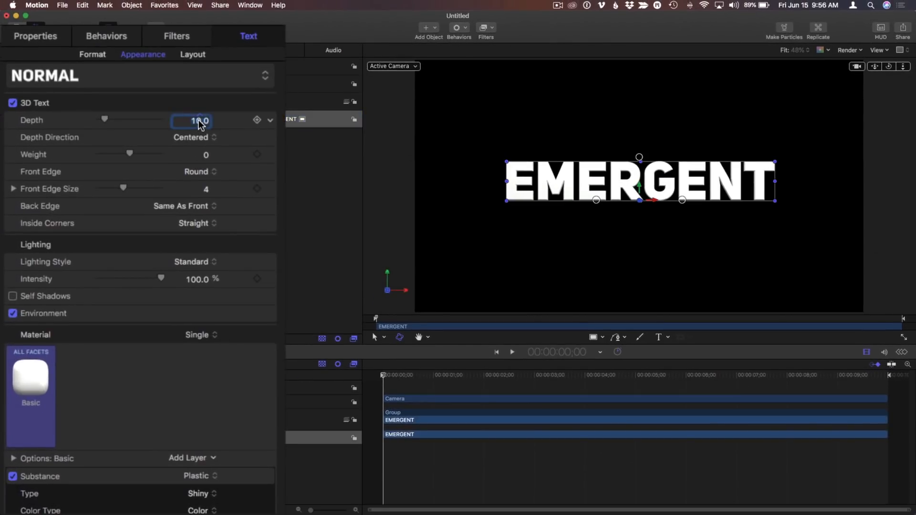
# Step: Set the 3D text depth to 70 with square front edges
pyautogui.moveTo(104, 120); pyautogui.dragTo(142, 120)
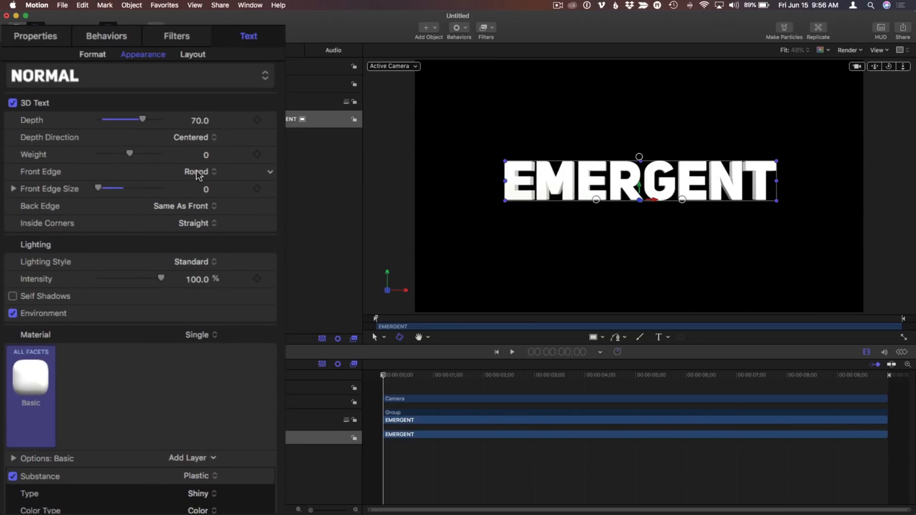
pyautogui.click(200, 172)
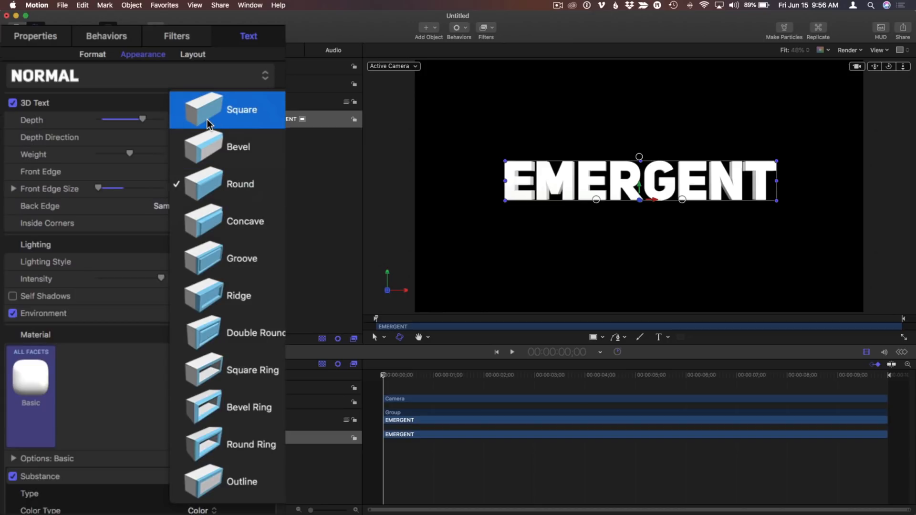
pyautogui.click(242, 110)
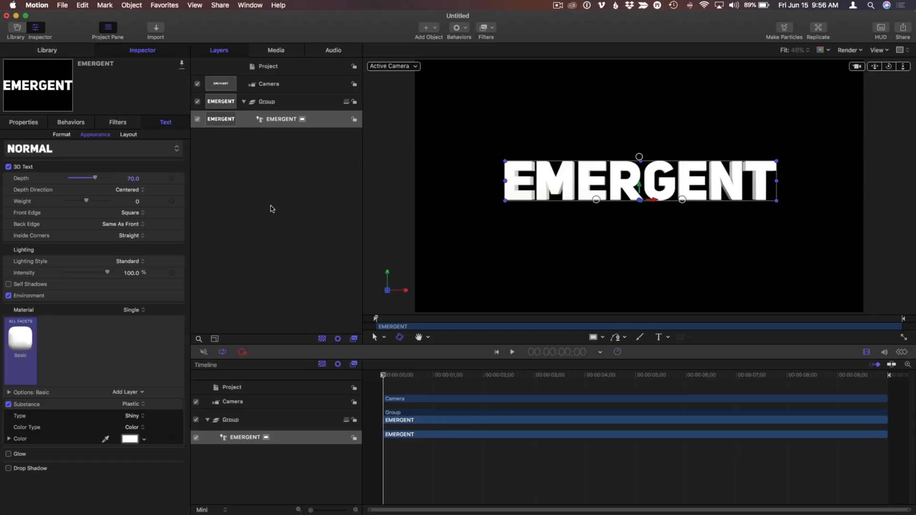
pyautogui.moveTo(262, 211)
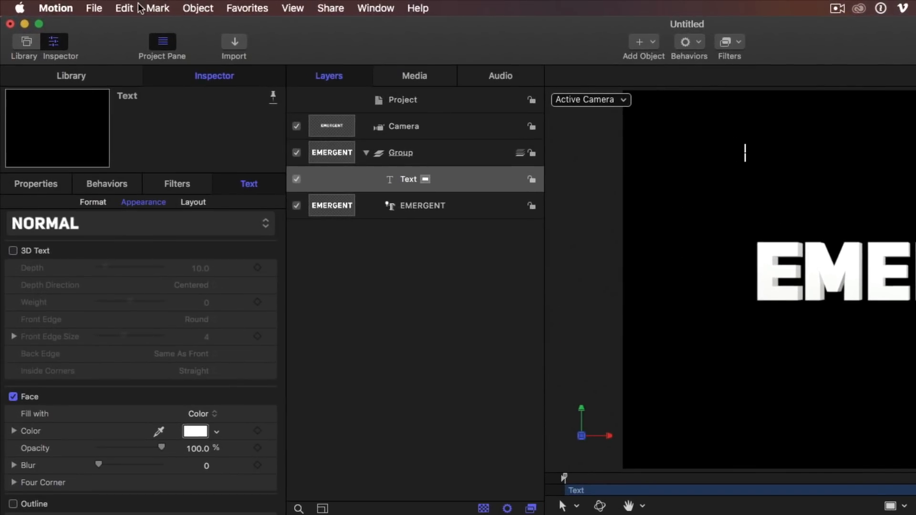
# Step: Insert the Black Medium Square symbol from Emoji & Symbols into the text layer
pyautogui.click(124, 8)
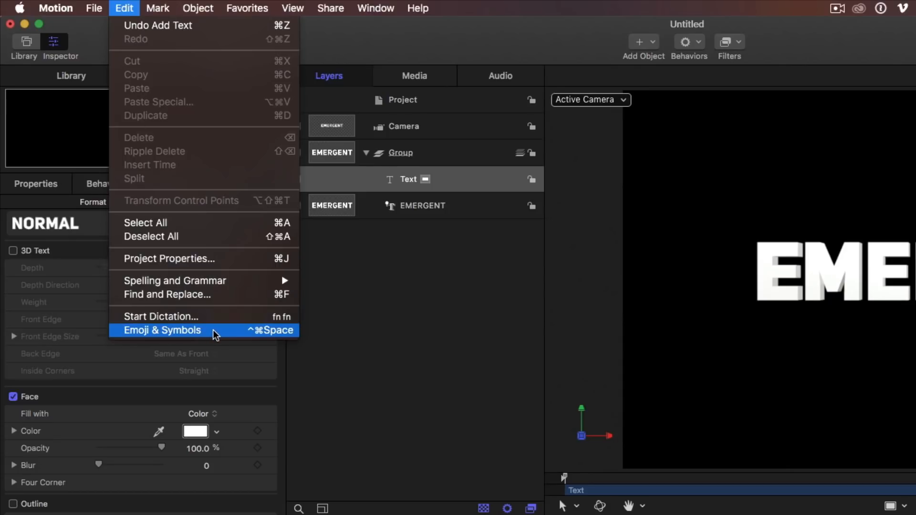
pyautogui.click(163, 330)
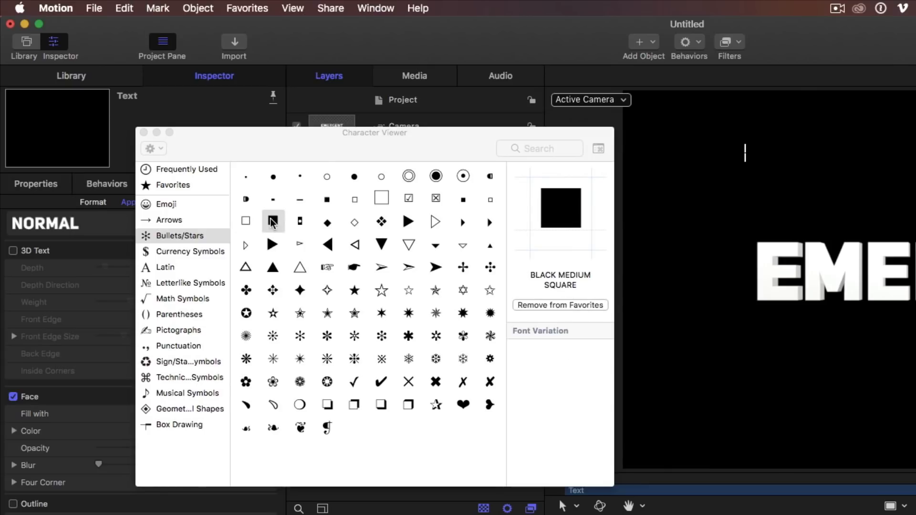
pyautogui.click(273, 221)
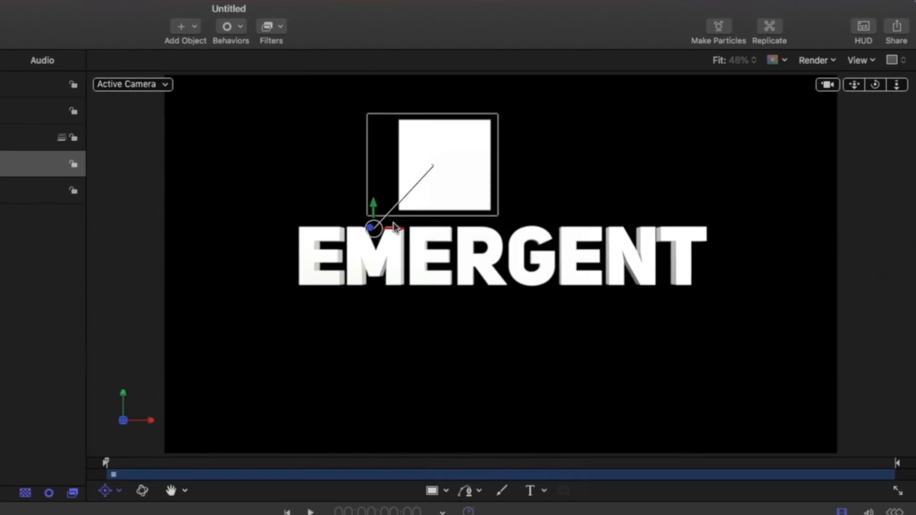
# Step: Move the white square above EMERGENT and scale it to about 8041% to fill the frame
pyautogui.moveTo(373, 228); pyautogui.dragTo(443, 164)
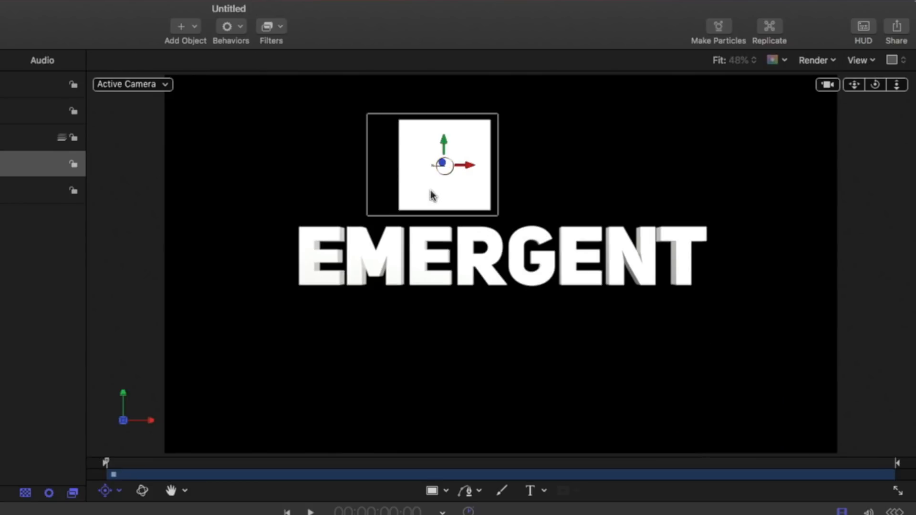
pyautogui.moveTo(432, 164); pyautogui.dragTo(471, 201)
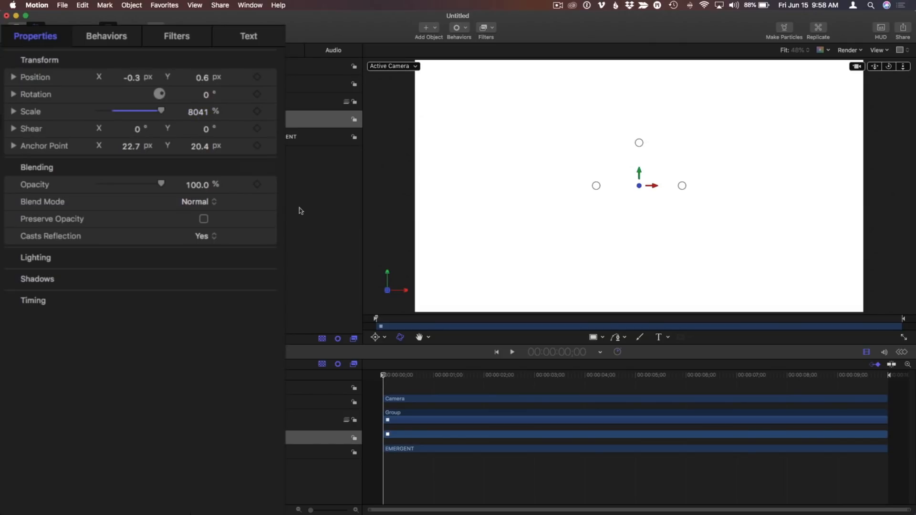
pyautogui.moveTo(232, 44)
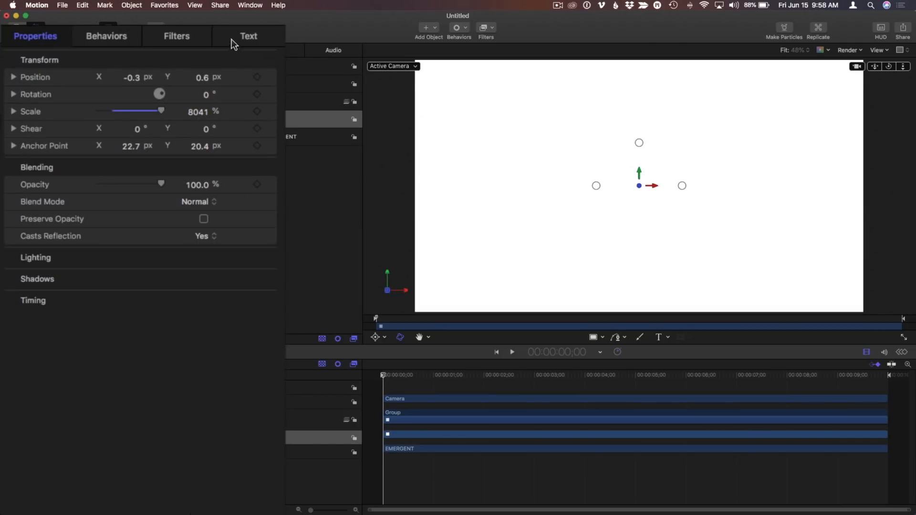
pyautogui.click(248, 36)
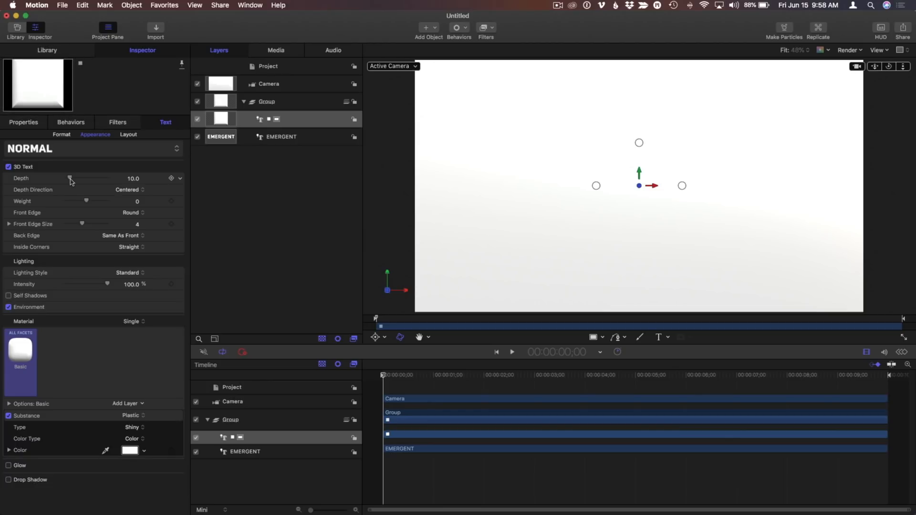
# Step: Drag the square layer's 3D Text Depth slider down to flatten it
pyautogui.moveTo(68, 178); pyautogui.dragTo(65, 178)
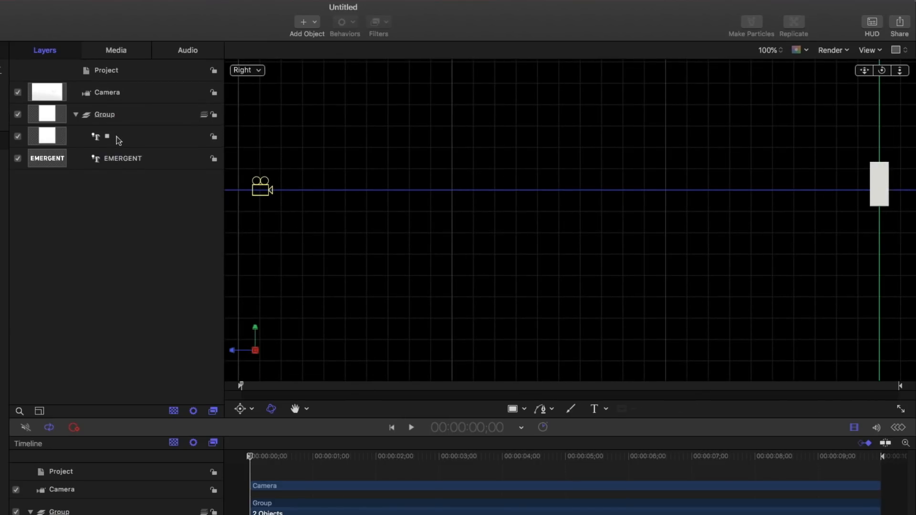
# Step: Move EMERGENT 40 units forward on Z, then switch back to the Active Camera view
pyautogui.click(122, 158)
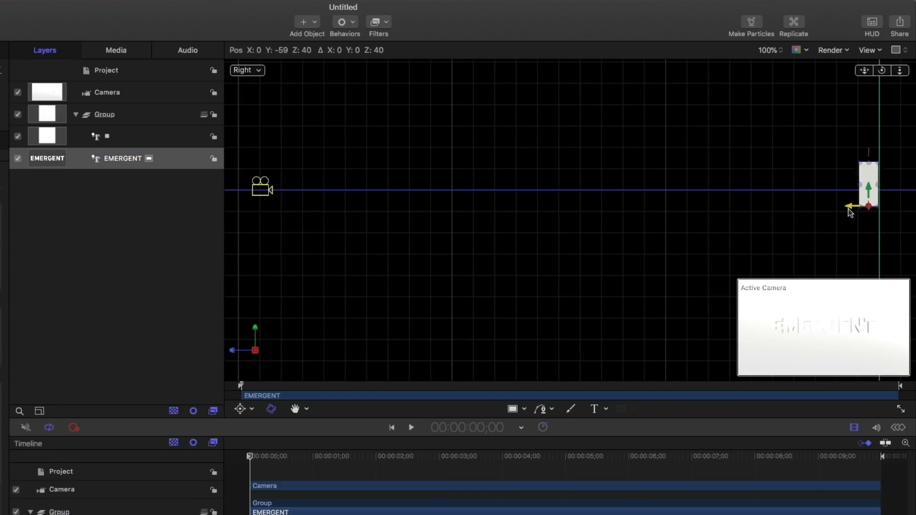
pyautogui.click(869, 183)
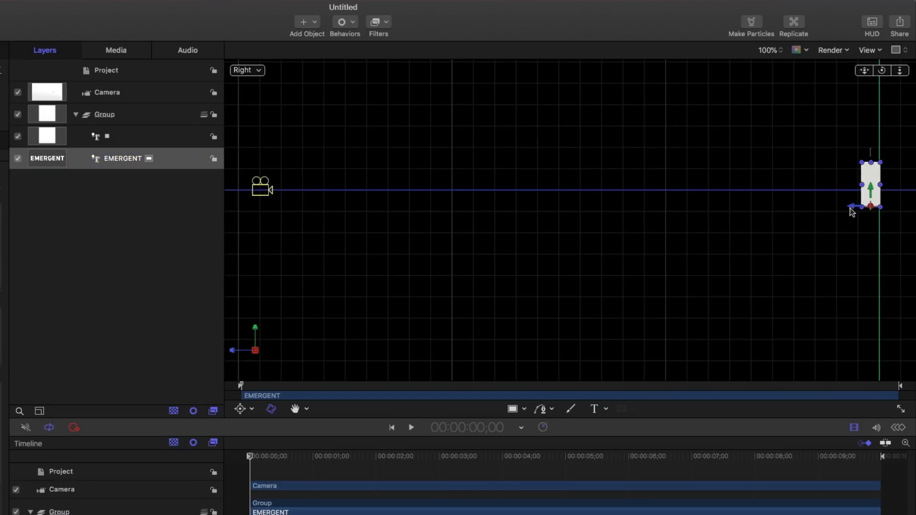
pyautogui.click(245, 70)
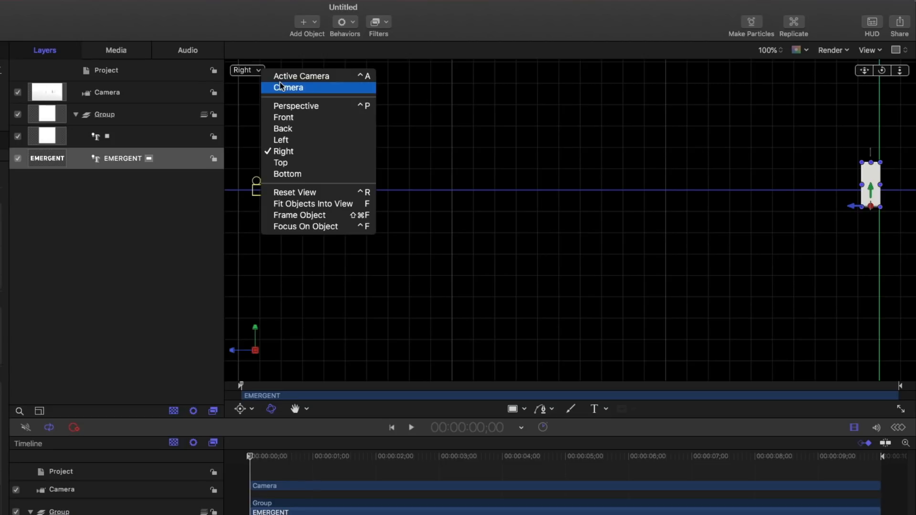
pyautogui.click(301, 76)
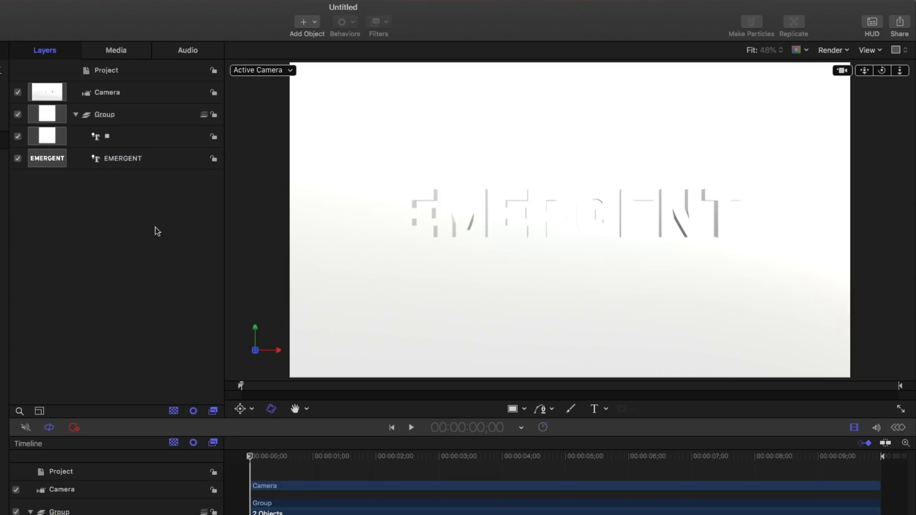
pyautogui.moveTo(138, 139)
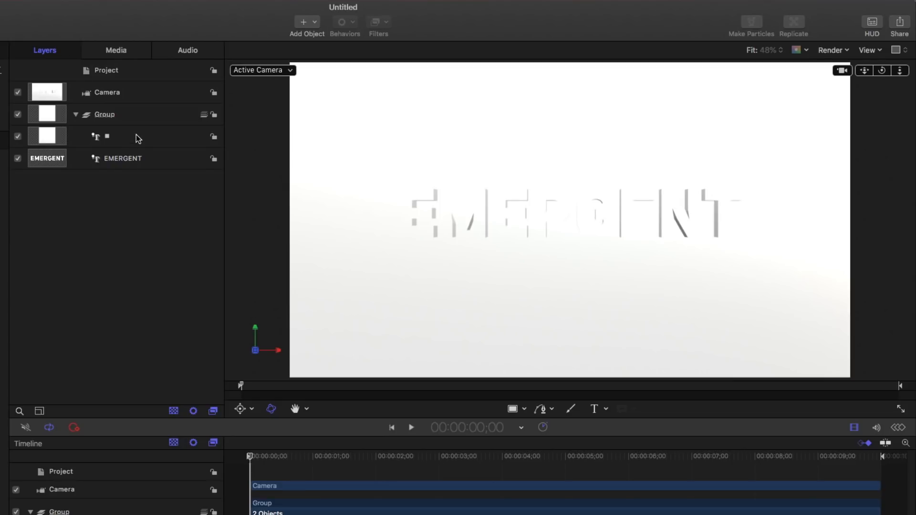
# Step: Lower EMERGENT's environment lighting intensity to about 16%
pyautogui.click(123, 158)
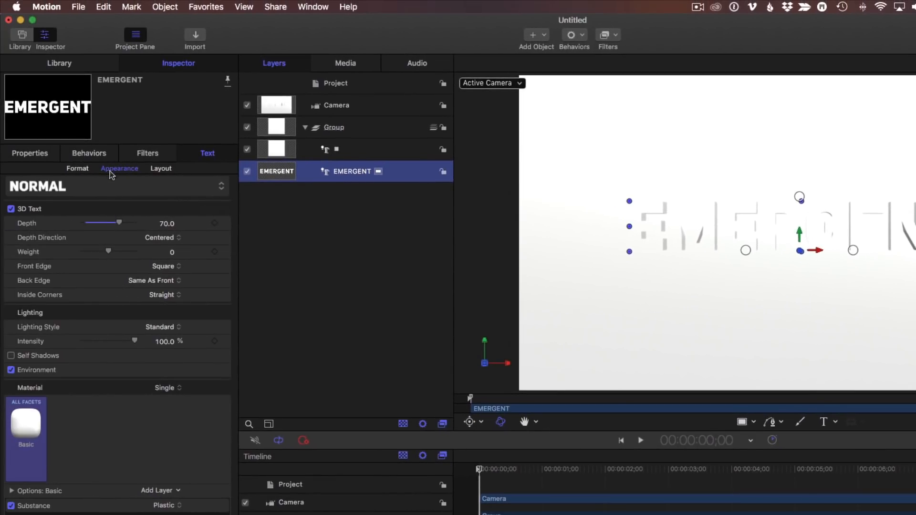
pyautogui.moveTo(49, 382)
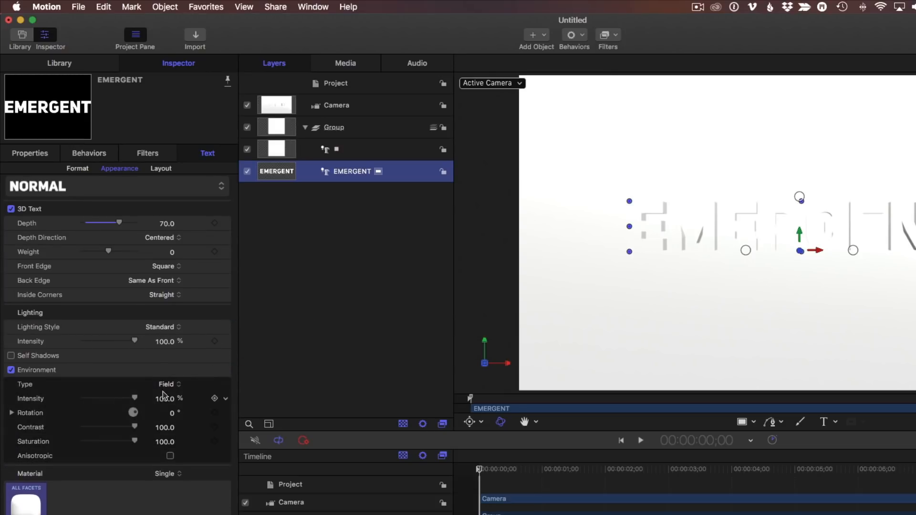
pyautogui.moveTo(135, 398); pyautogui.dragTo(91, 398)
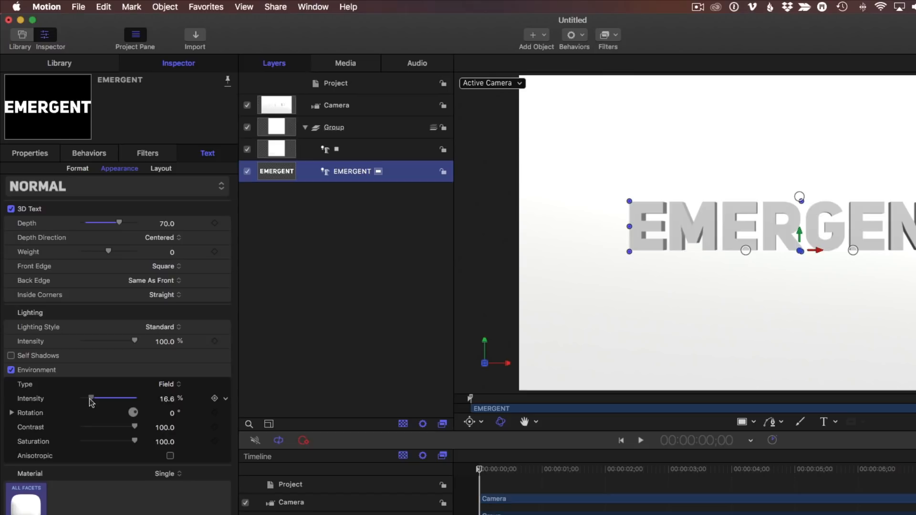
pyautogui.moveTo(91, 399); pyautogui.dragTo(104, 398)
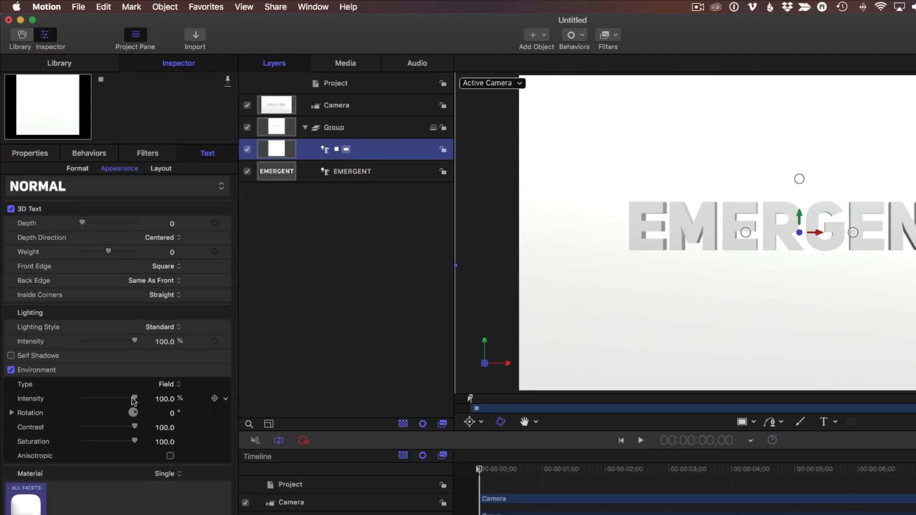
# Step: Lower the backdrop square's environment lighting intensity to about 19%
pyautogui.moveTo(134, 399); pyautogui.dragTo(83, 399)
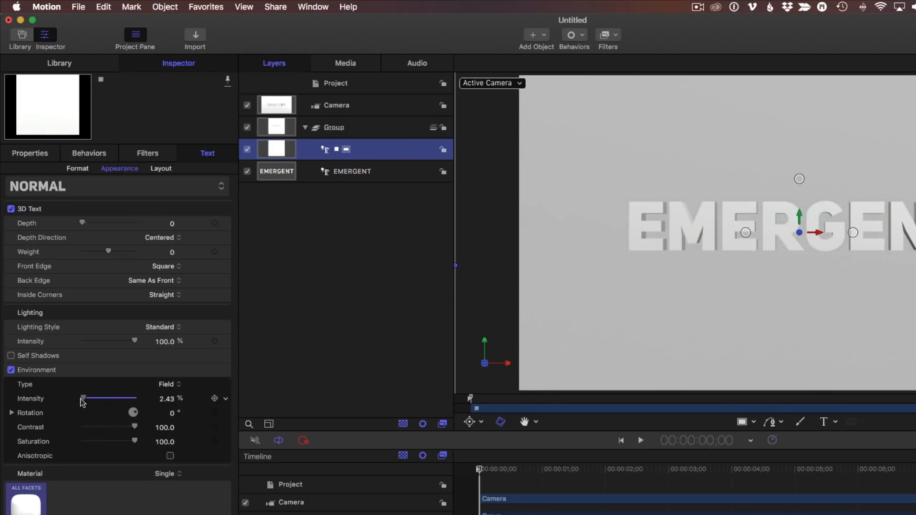
pyautogui.moveTo(83, 399); pyautogui.dragTo(91, 399)
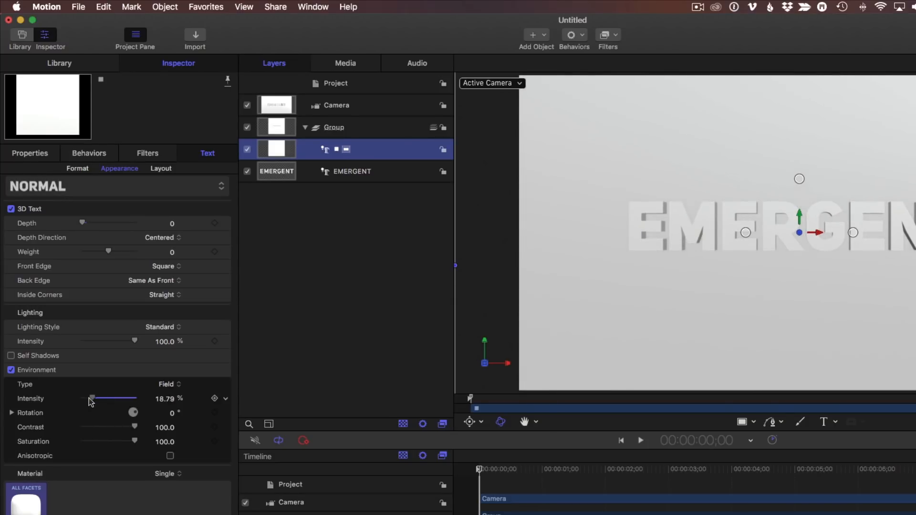
pyautogui.moveTo(90, 399); pyautogui.dragTo(84, 399)
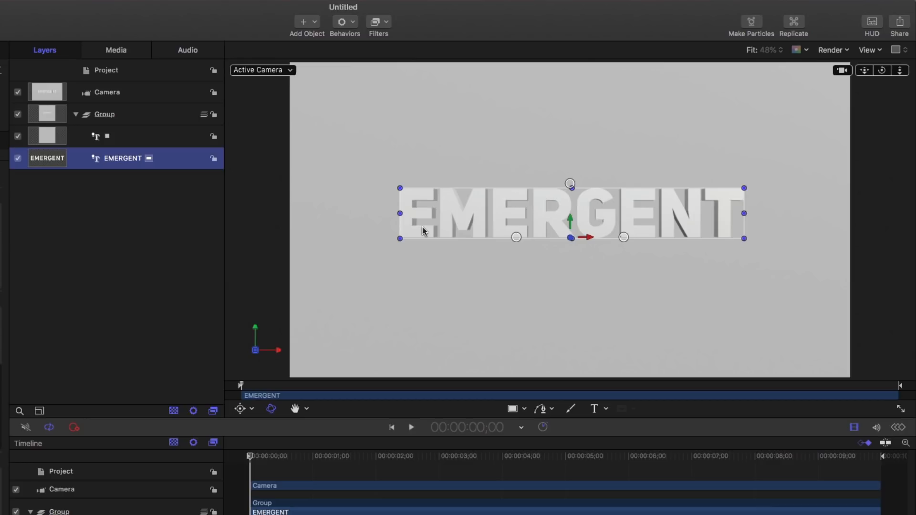
pyautogui.moveTo(341, 23)
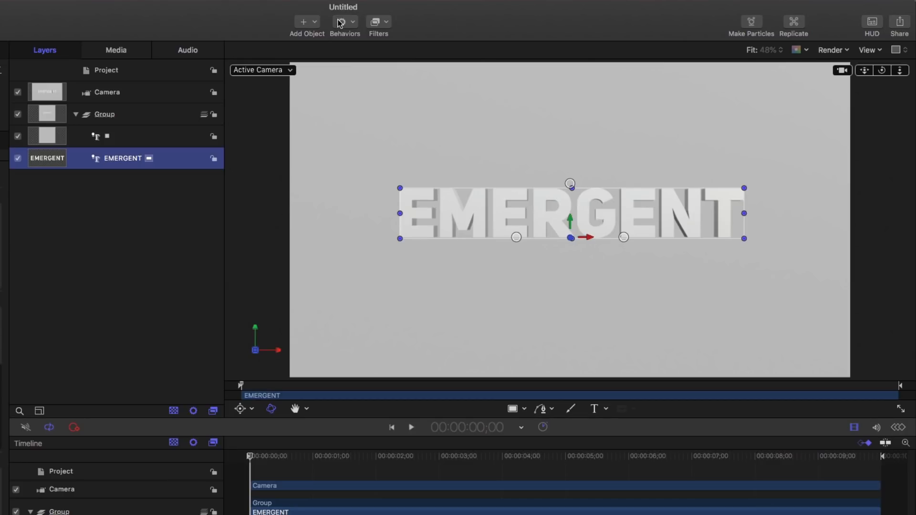
# Step: Add Behaviors > Text Animation > Sequence Text to EMERGENT and view its settings
pyautogui.click(344, 23)
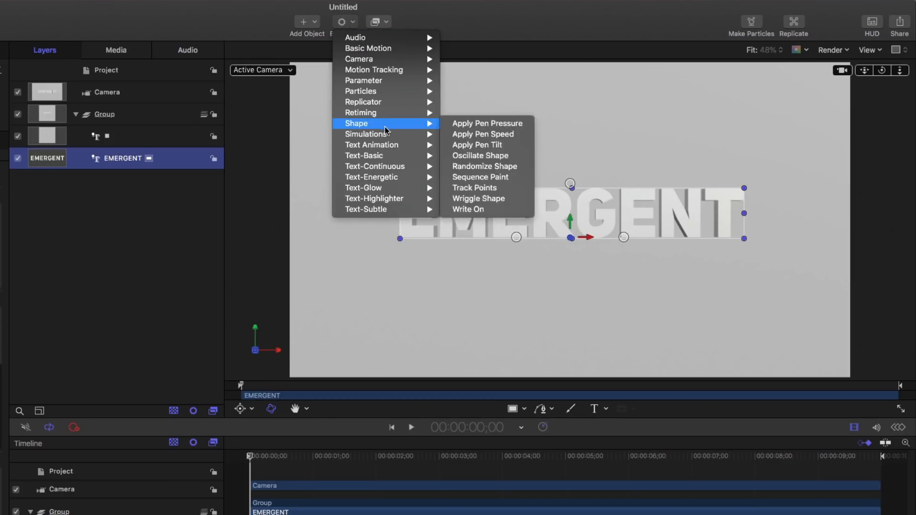
pyautogui.moveTo(372, 145)
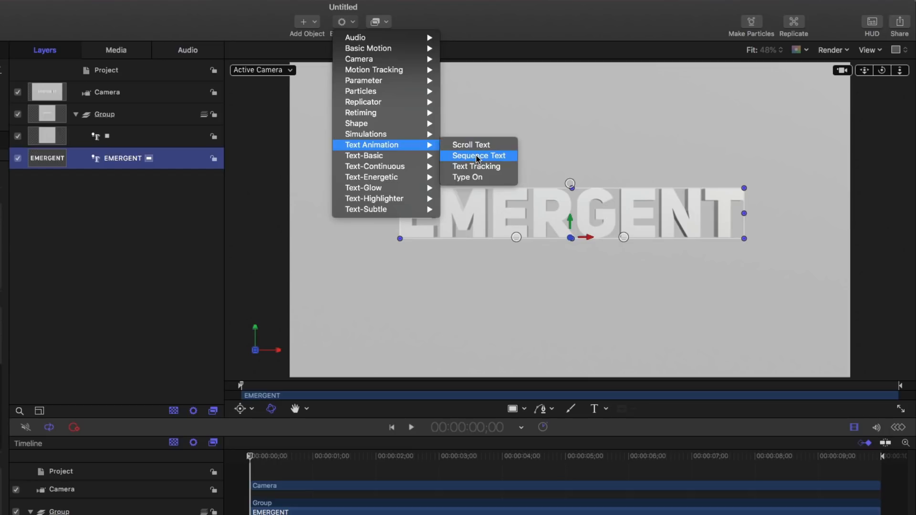
pyautogui.click(480, 156)
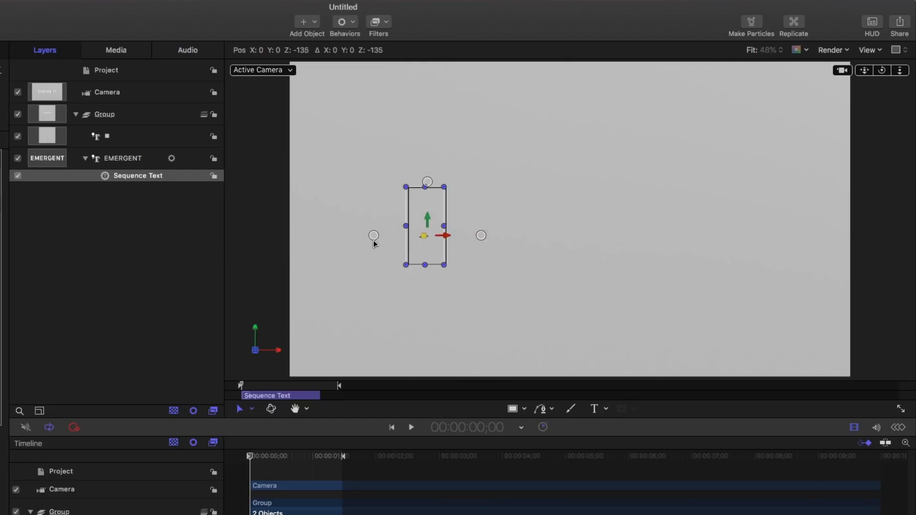
pyautogui.click(411, 428)
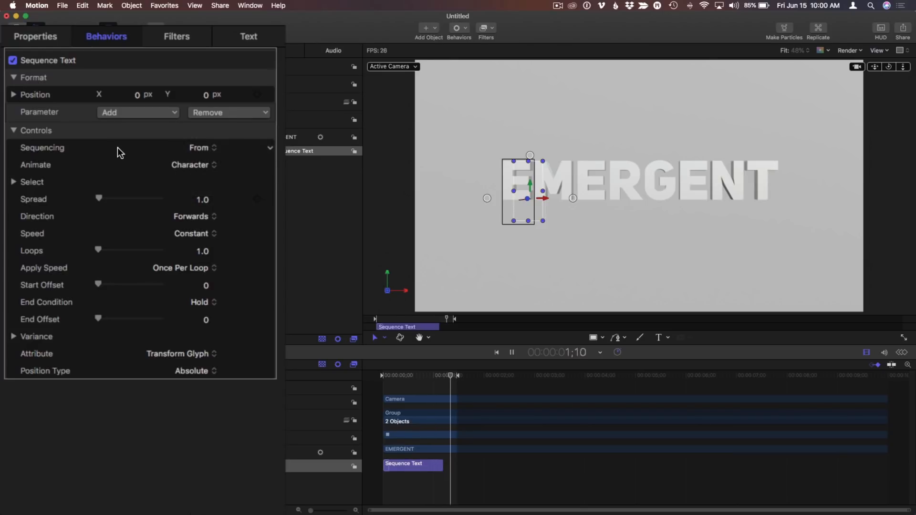
# Step: Try a backwards sequencing direction, then restore it to forward
pyautogui.click(192, 216)
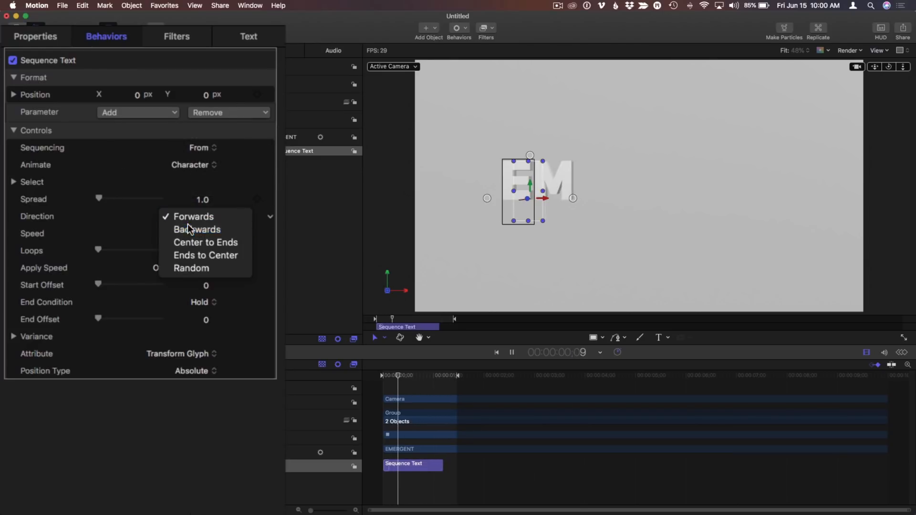
pyautogui.click(197, 229)
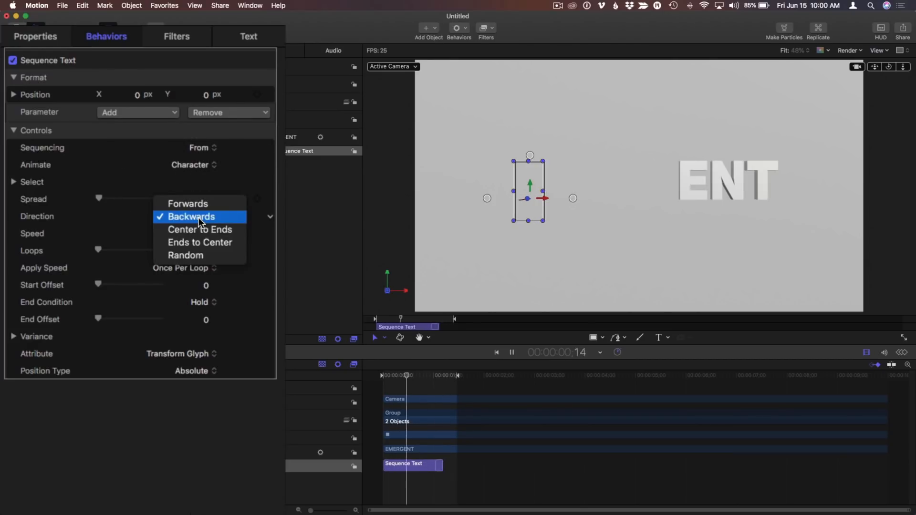
pyautogui.click(205, 229)
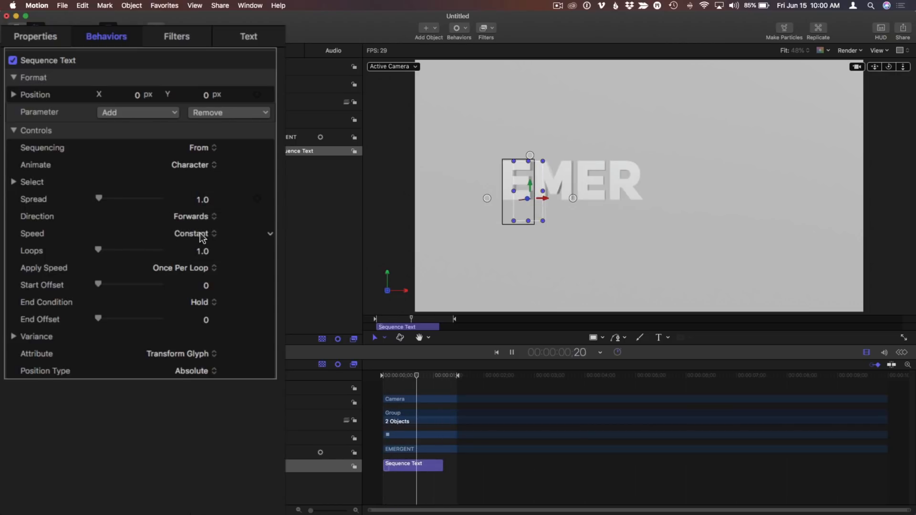
pyautogui.click(510, 352)
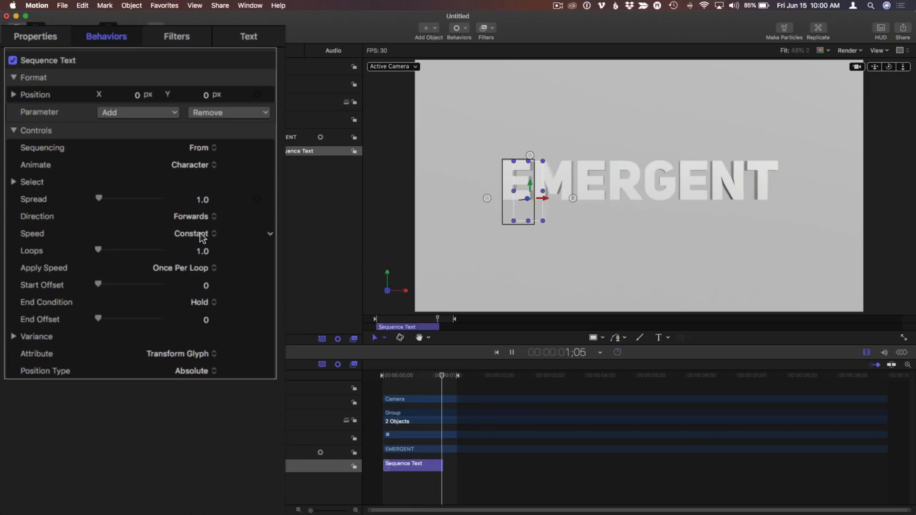
# Step: Set Speed to Ease Both, apply speed Per Object, and widen Spread to 11
pyautogui.click(195, 234)
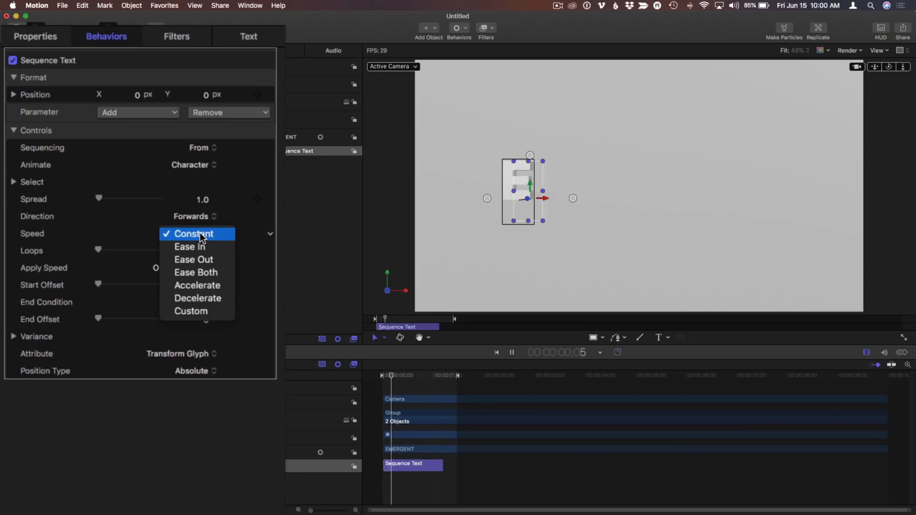
pyautogui.click(196, 272)
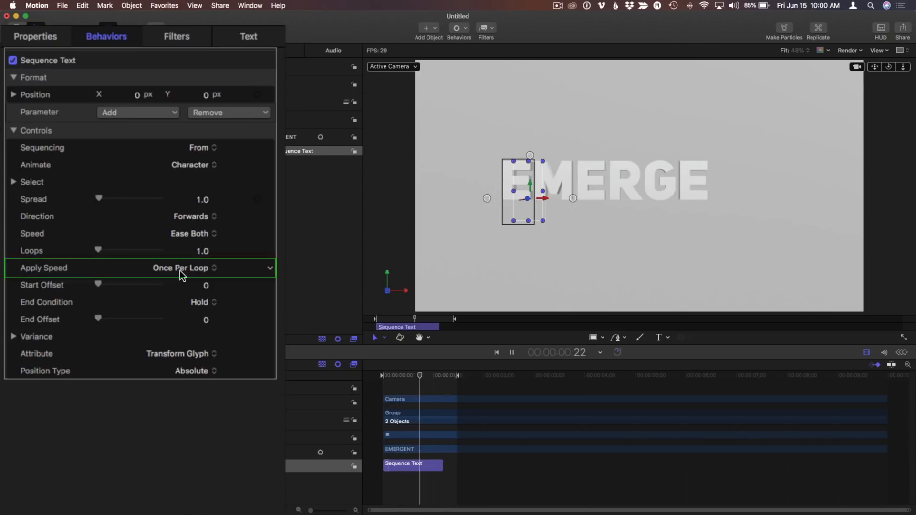
pyautogui.click(183, 267)
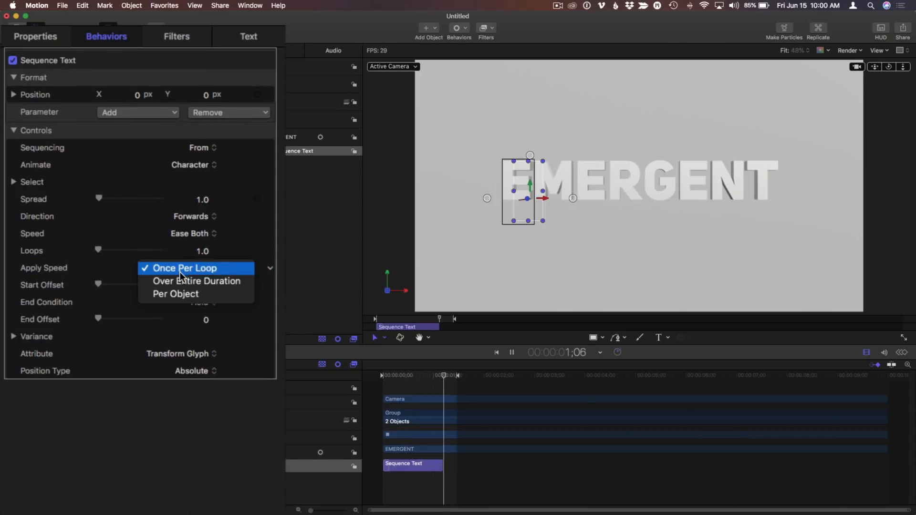
pyautogui.click(175, 294)
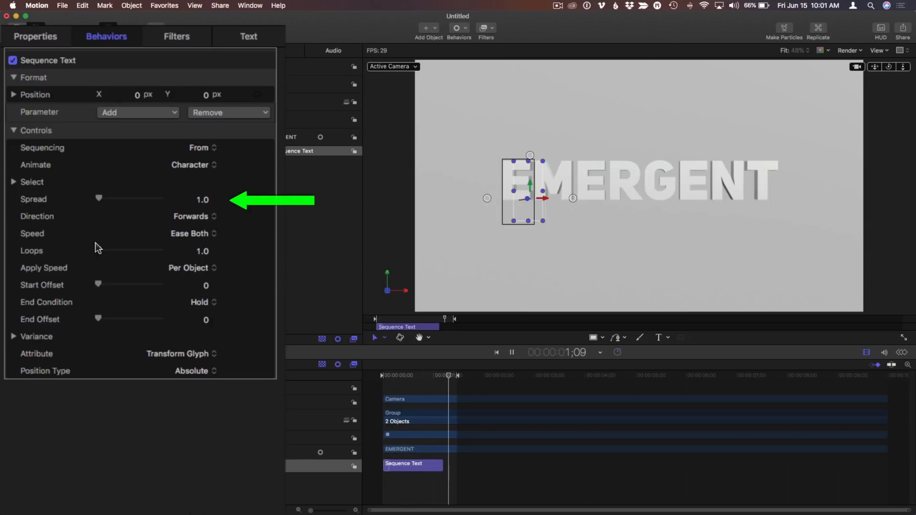
pyautogui.moveTo(99, 198); pyautogui.dragTo(104, 198)
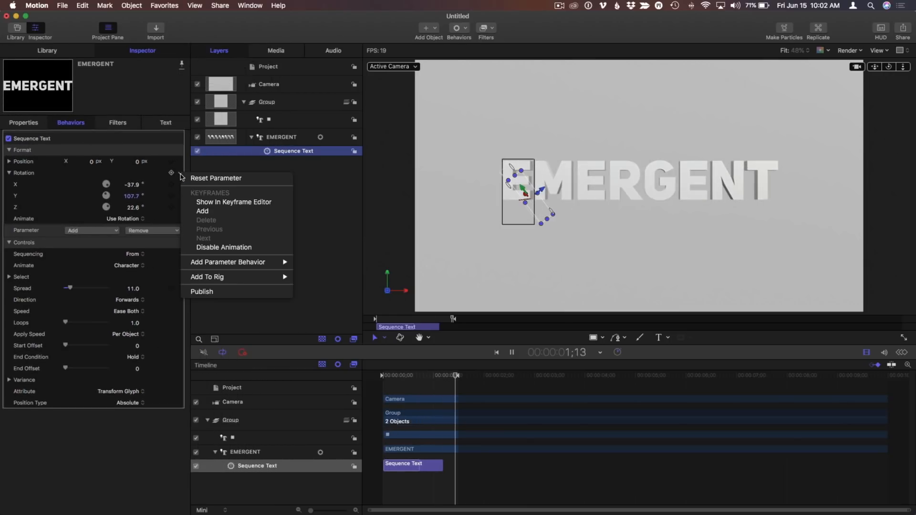
# Step: Reset the letters' rotation to 0° and expand the X, Y, Z position values
pyautogui.click(216, 178)
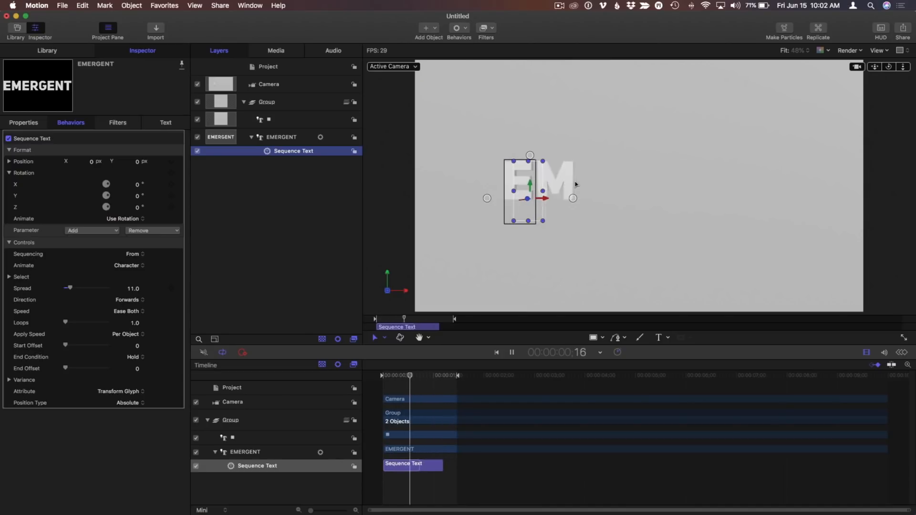
pyautogui.click(511, 352)
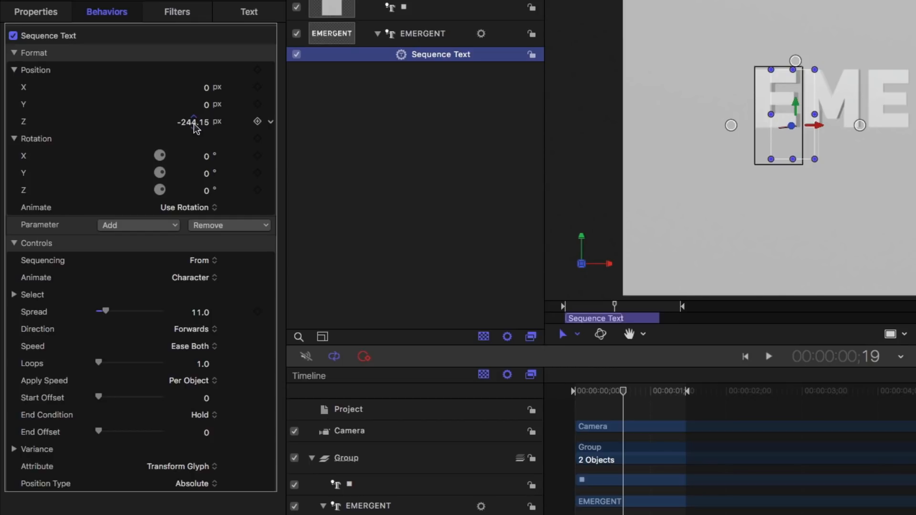
# Step: Set the letters' Z position to 0 and add an Overshoot behavior starting at -250 px
pyautogui.click(193, 122)
pyautogui.write('0')
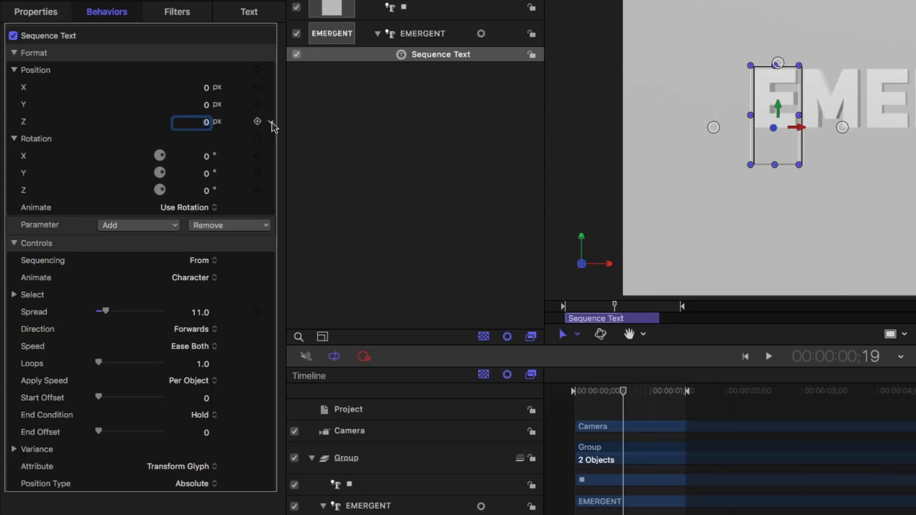
pyautogui.click(257, 122)
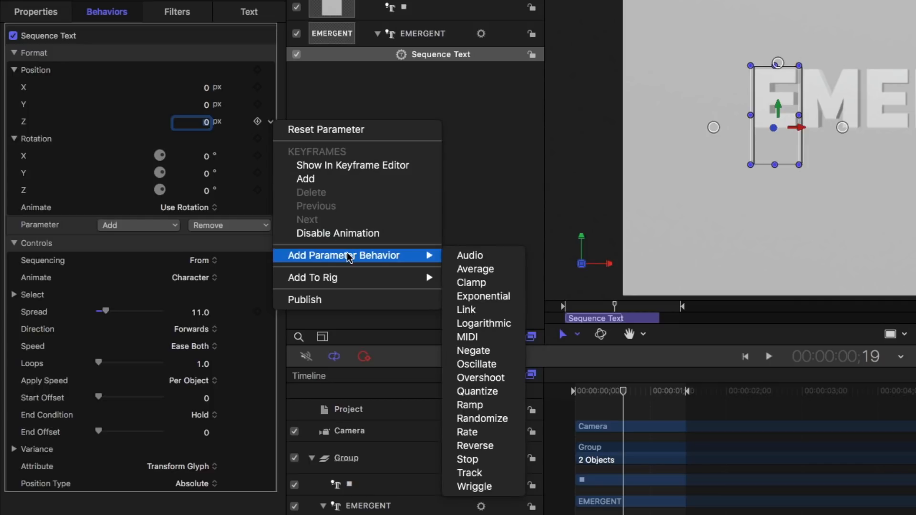
pyautogui.moveTo(482, 378)
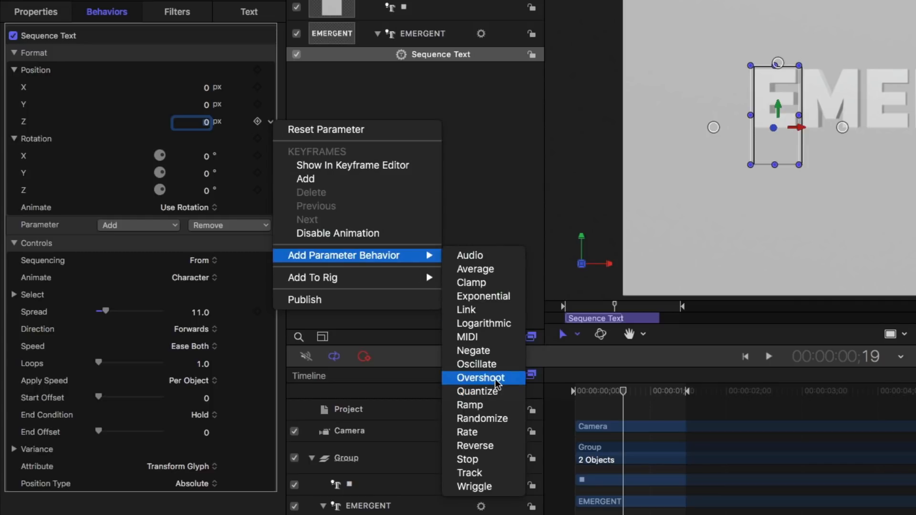
pyautogui.click(481, 378)
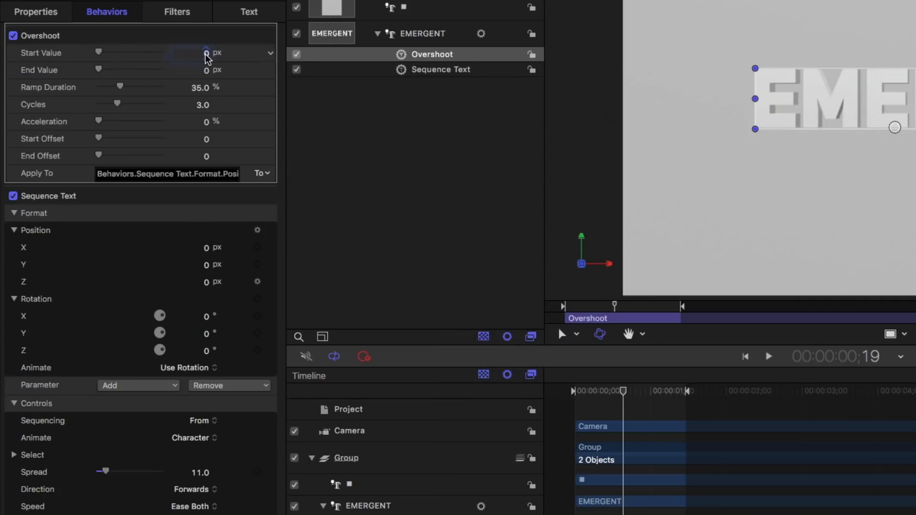
pyautogui.click(190, 53)
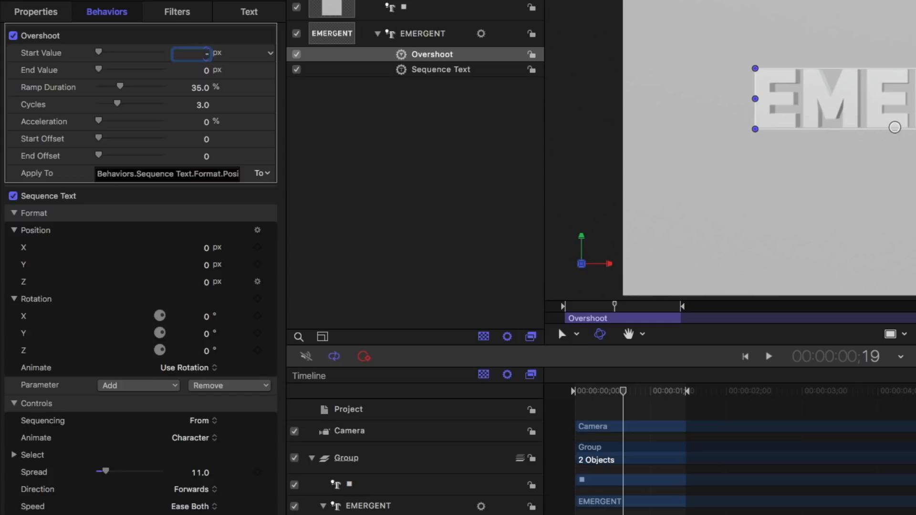
pyautogui.write('-250.0')
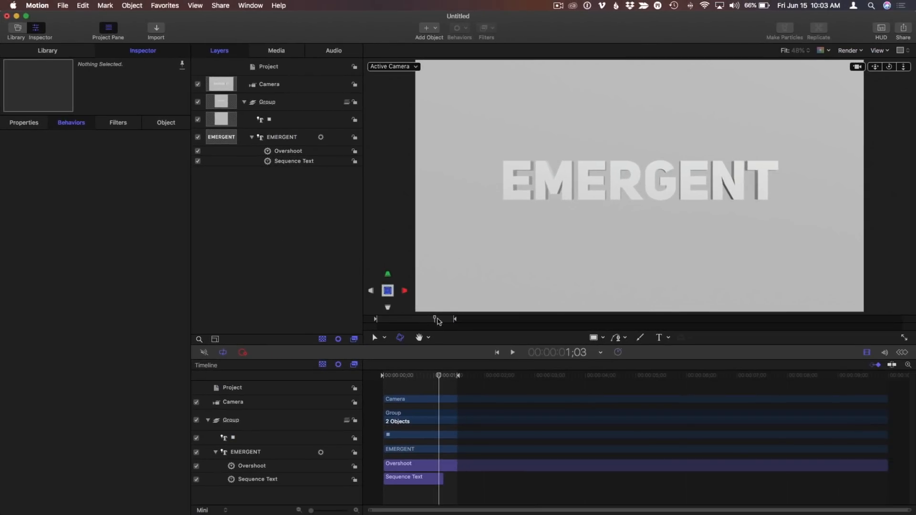
# Step: Preview the Overshoot and set ramp duration 8.44%, cycles 0.01, acceleration about 24%
pyautogui.click(288, 151)
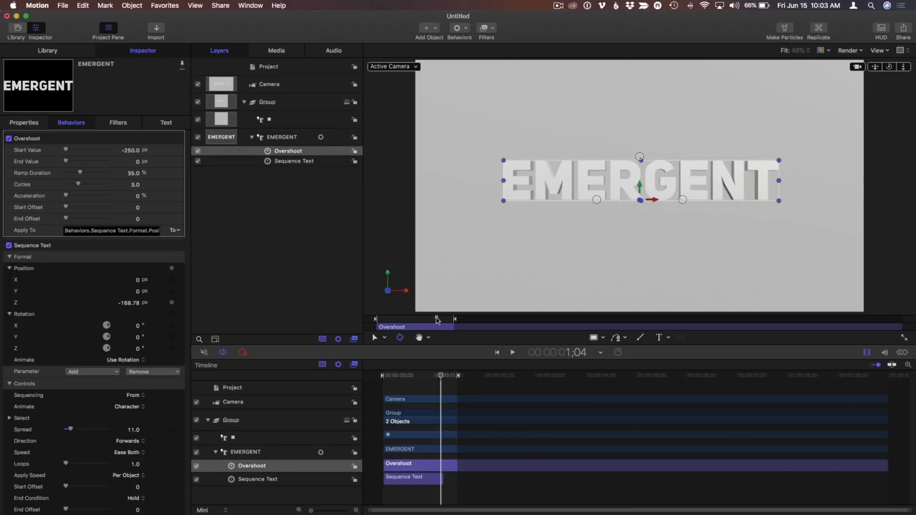
pyautogui.click(511, 353)
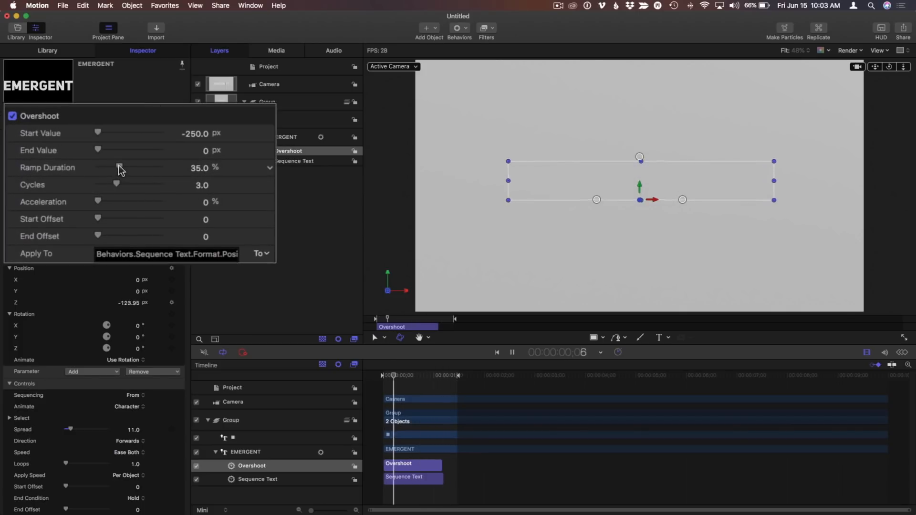
pyautogui.moveTo(119, 168); pyautogui.dragTo(104, 168)
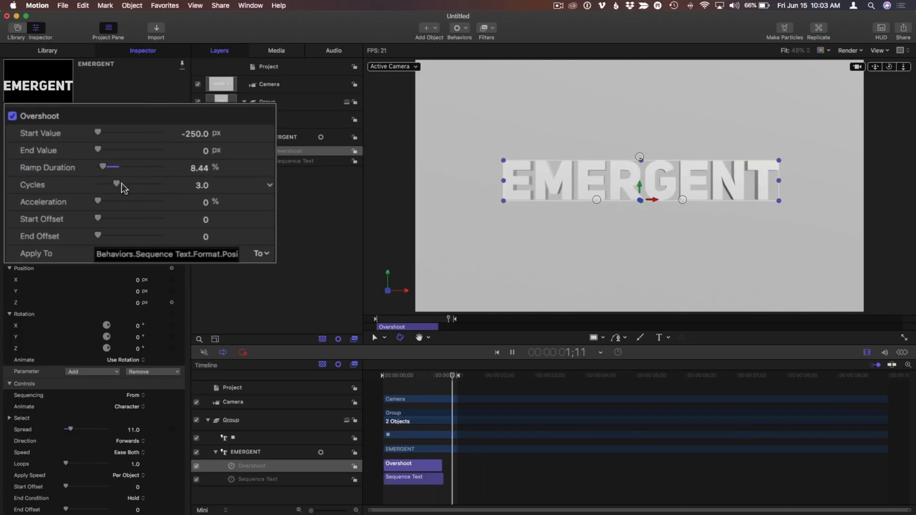
pyautogui.moveTo(117, 185); pyautogui.dragTo(98, 185)
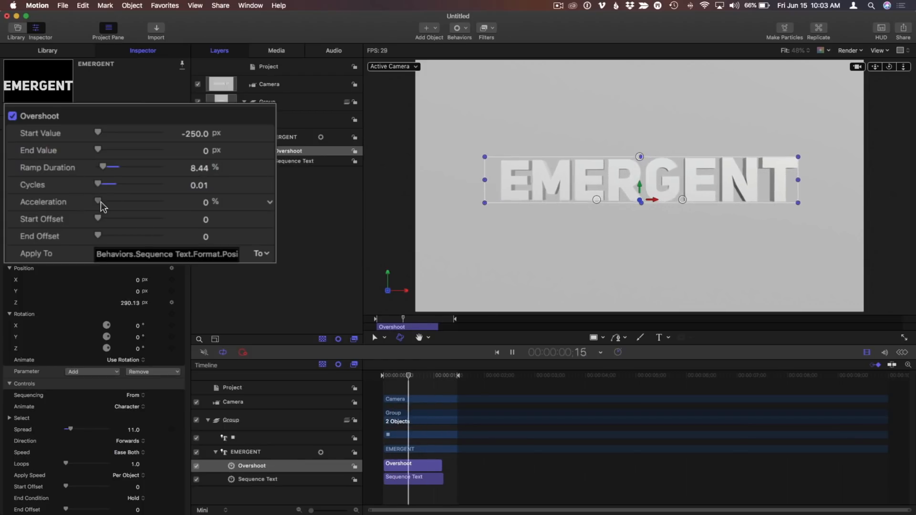
pyautogui.moveTo(100, 201); pyautogui.dragTo(115, 202)
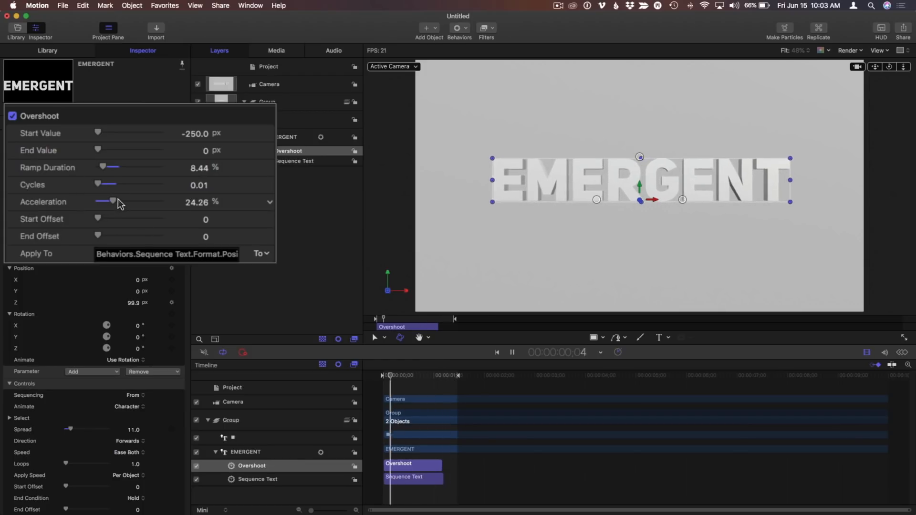
pyautogui.moveTo(108, 201); pyautogui.dragTo(82, 196)
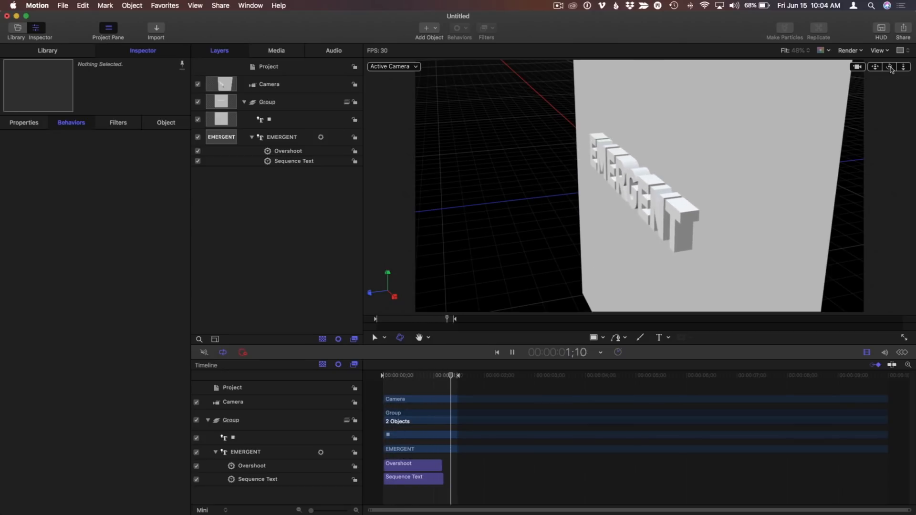
# Step: Orbit the extruded letters, return to the Active Camera view, and stop the preview at frame 26
pyautogui.moveTo(451, 375); pyautogui.dragTo(401, 375)
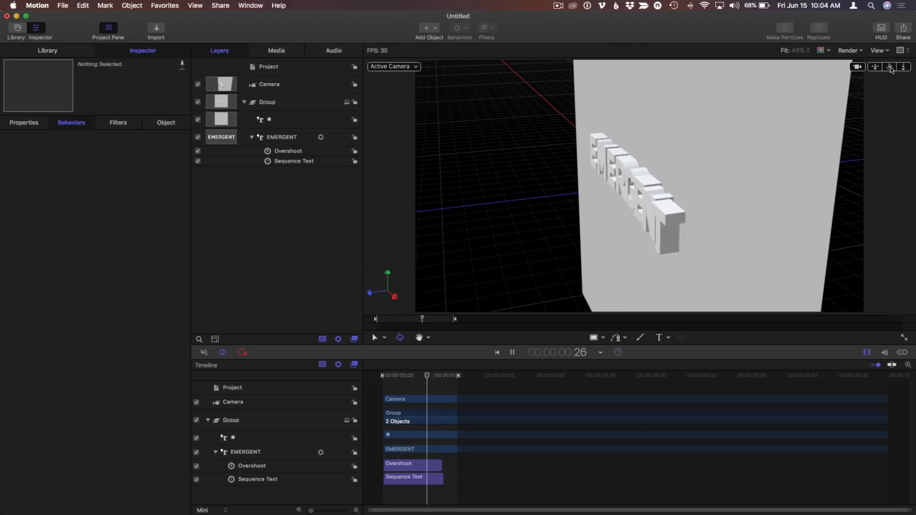
pyautogui.click(513, 353)
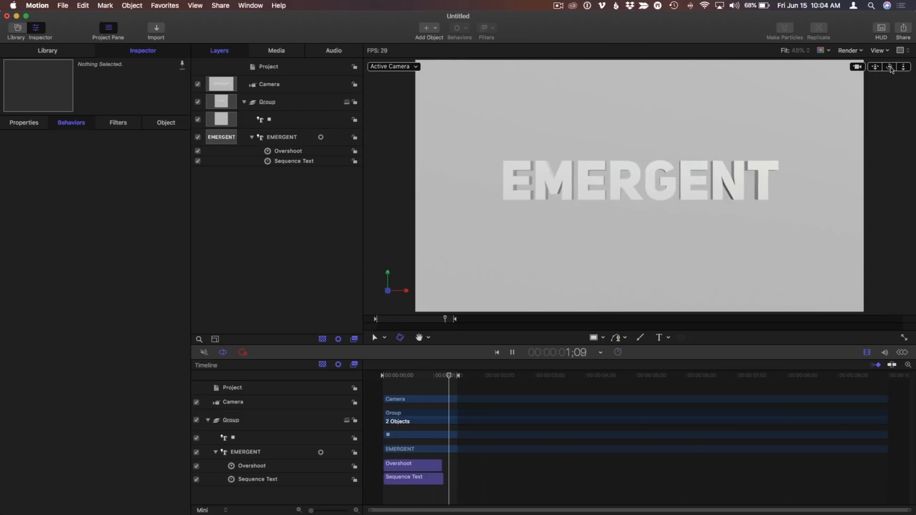
pyautogui.click(511, 352)
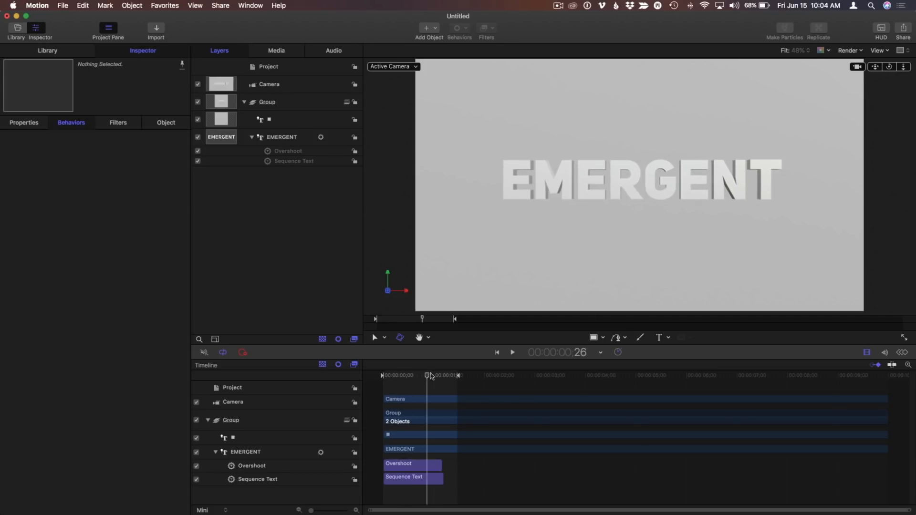
pyautogui.moveTo(427, 375); pyautogui.dragTo(440, 375)
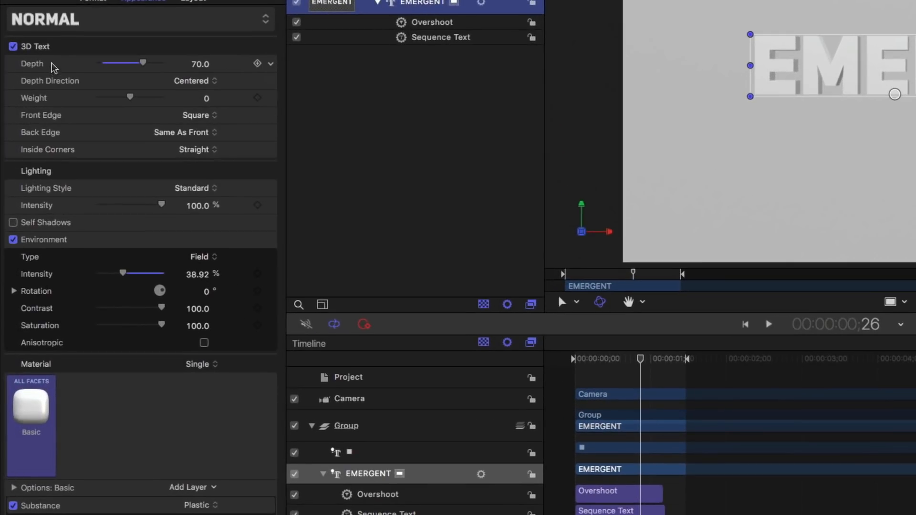
# Step: Keyframe EMERGENT's Depth from 70 down to 0 and change the text colour to red
pyautogui.click(257, 63)
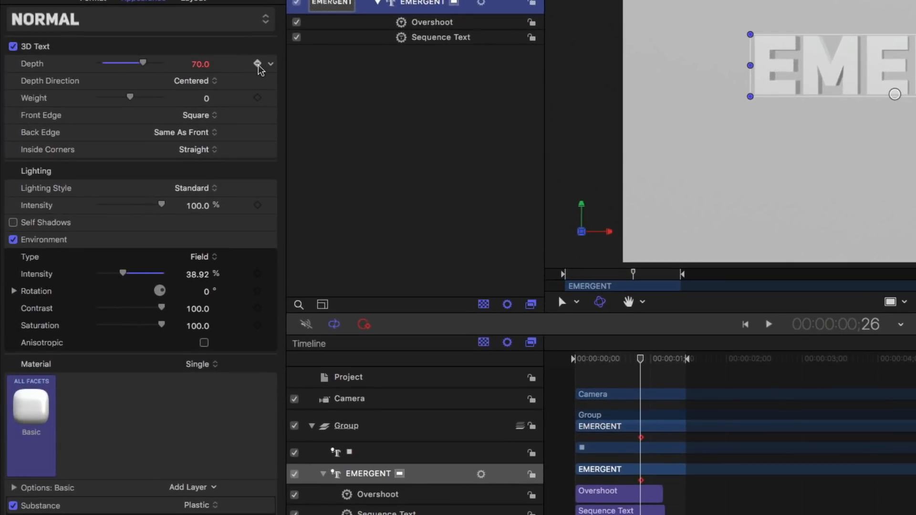
pyautogui.scroll(-3)
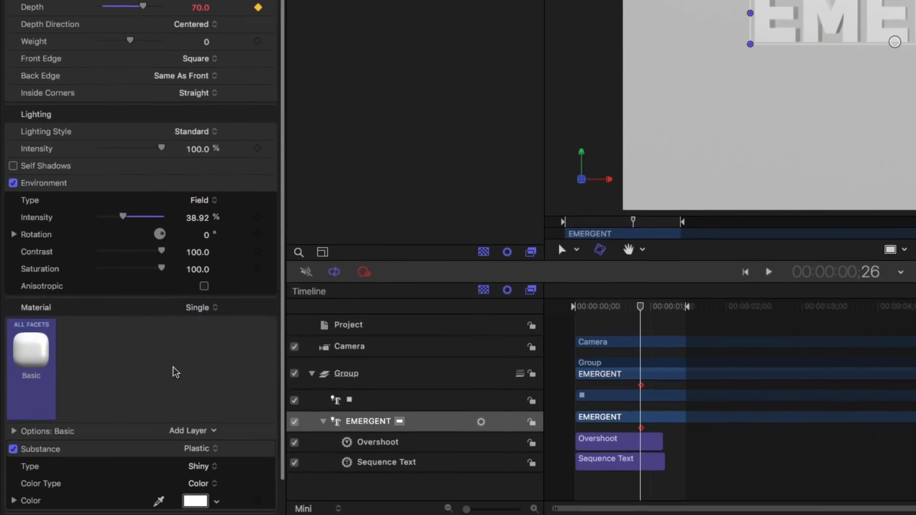
pyautogui.scroll(-3)
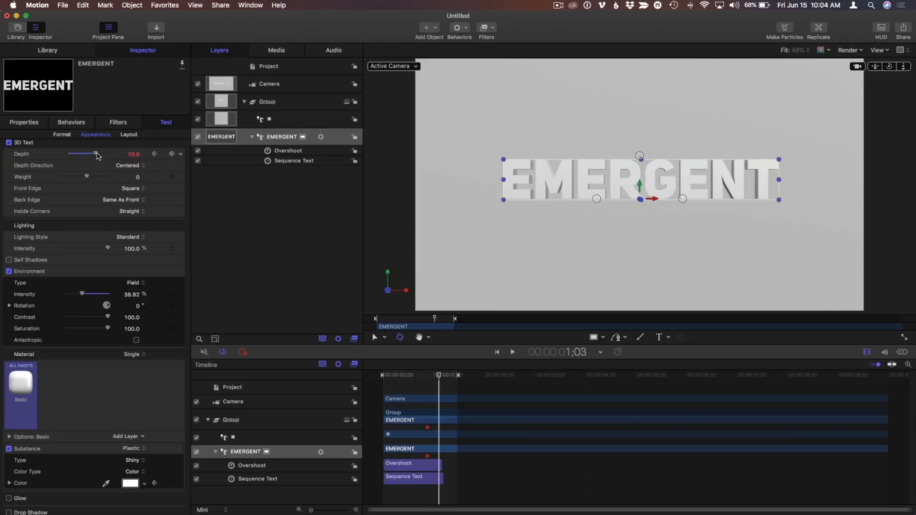
pyautogui.moveTo(96, 154); pyautogui.dragTo(66, 154)
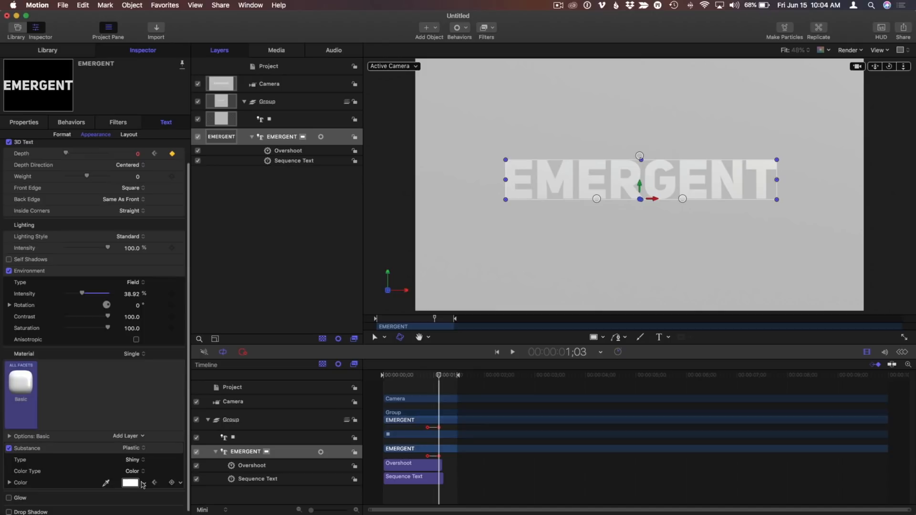
pyautogui.click(130, 483)
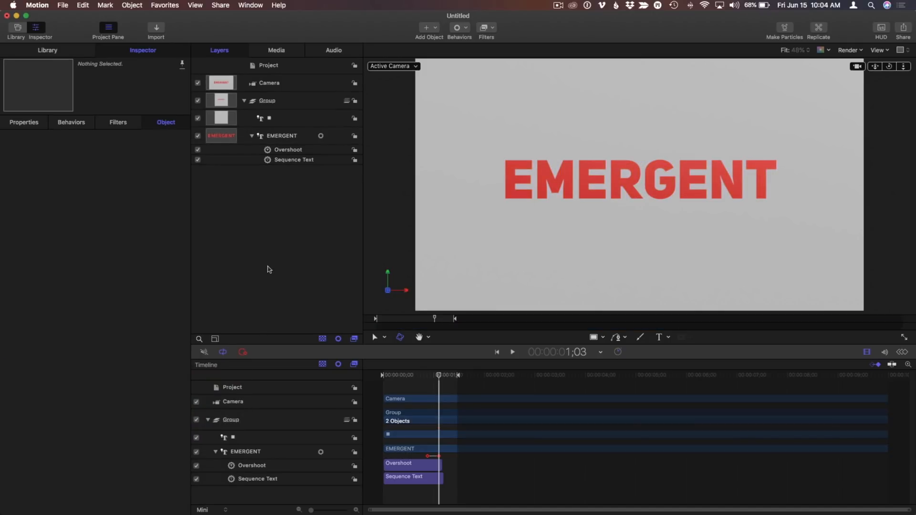
pyautogui.click(512, 351)
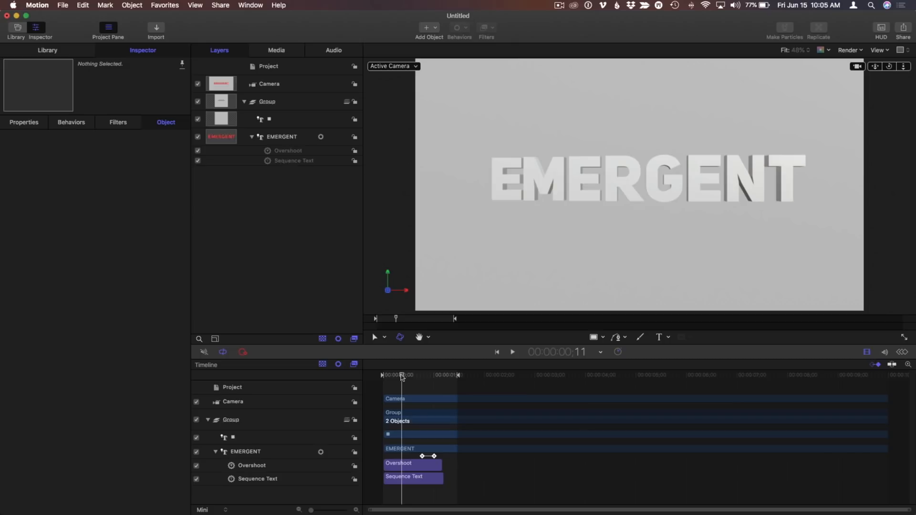
pyautogui.click(513, 352)
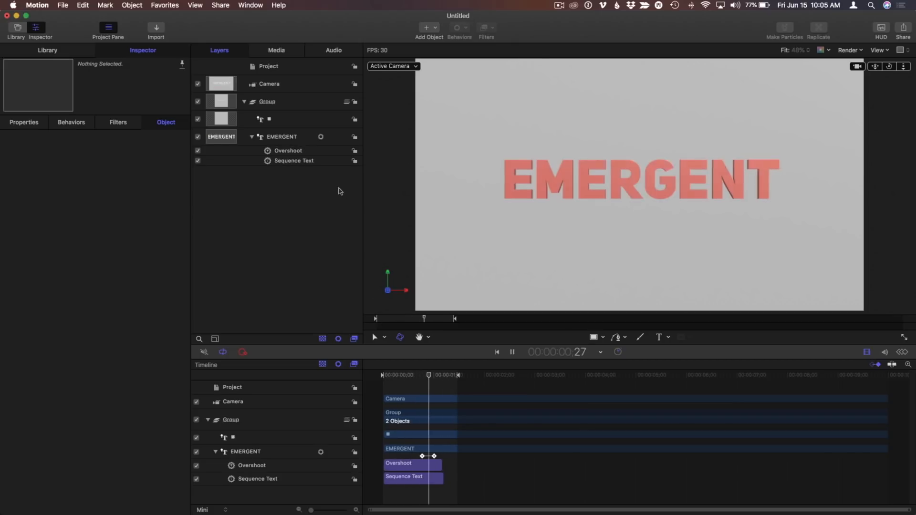
pyautogui.click(294, 161)
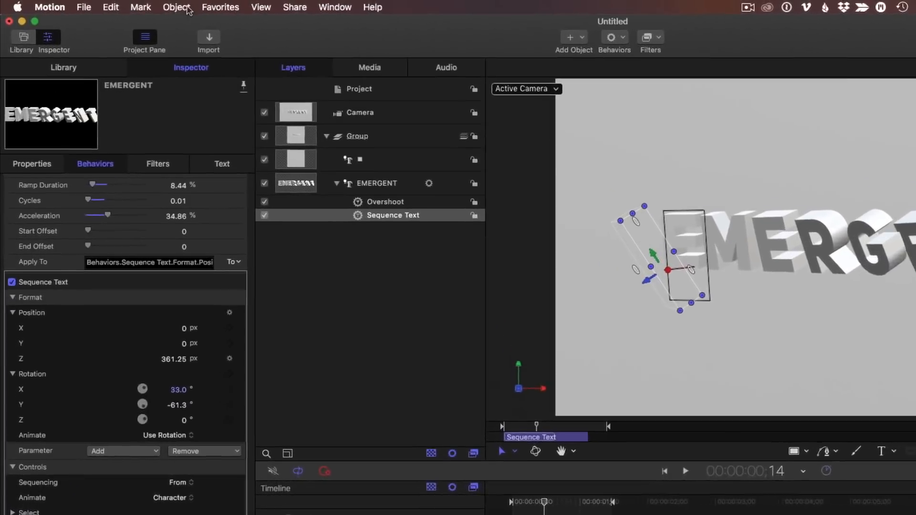
# Step: Add a directional light with lowered intensity and shadows enabled
pyautogui.click(188, 7)
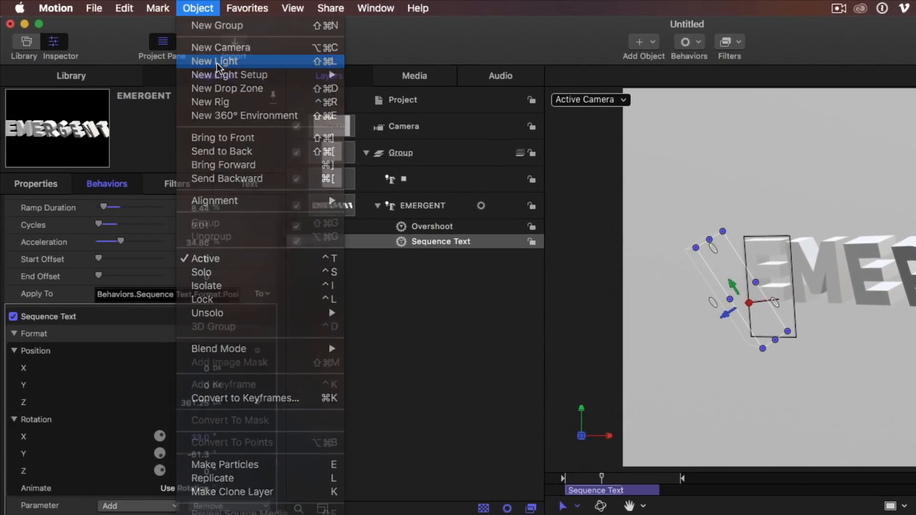
pyautogui.click(214, 61)
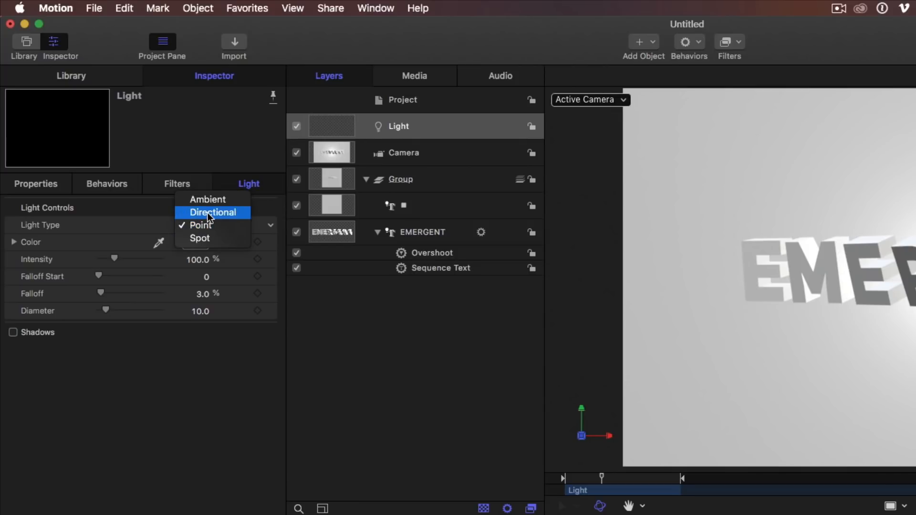
pyautogui.click(213, 212)
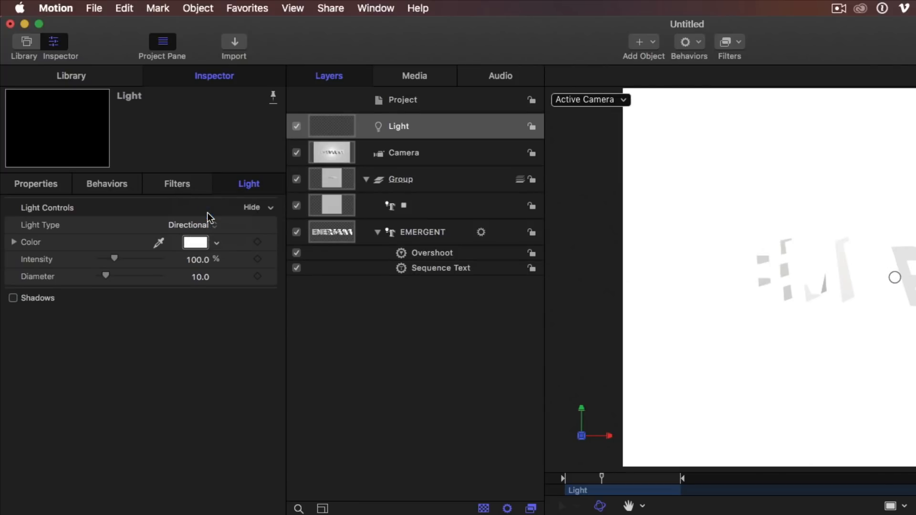
pyautogui.moveTo(114, 258); pyautogui.dragTo(103, 258)
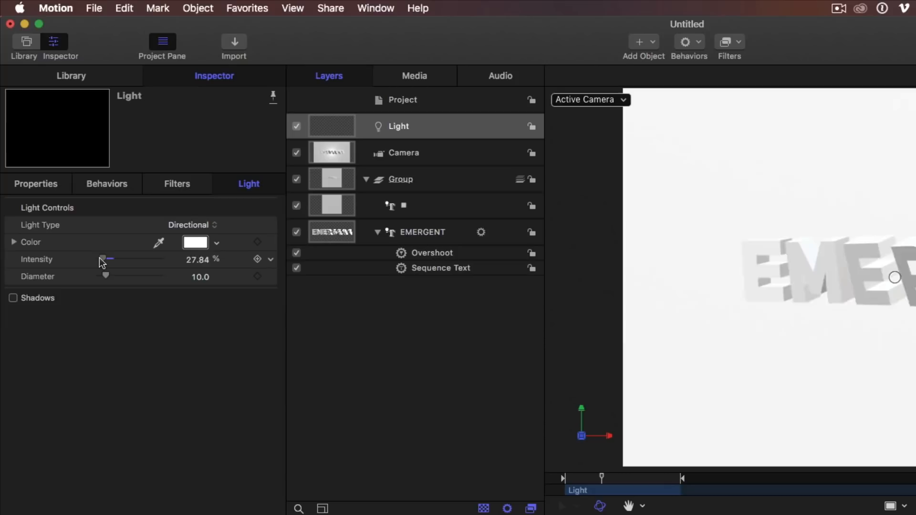
pyautogui.click(13, 298)
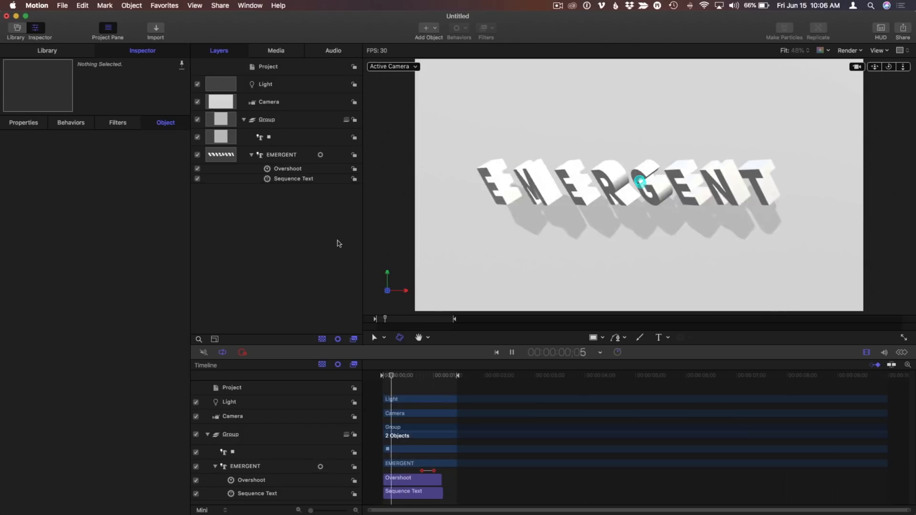
# Step: Select the background layer and set its environment intensity to about 8%
pyautogui.click(511, 352)
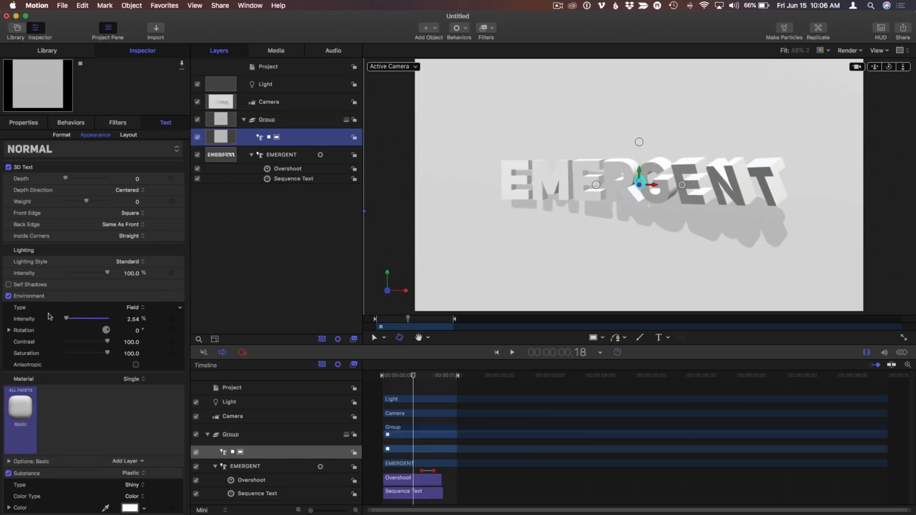
pyautogui.moveTo(86, 318); pyautogui.dragTo(65, 318)
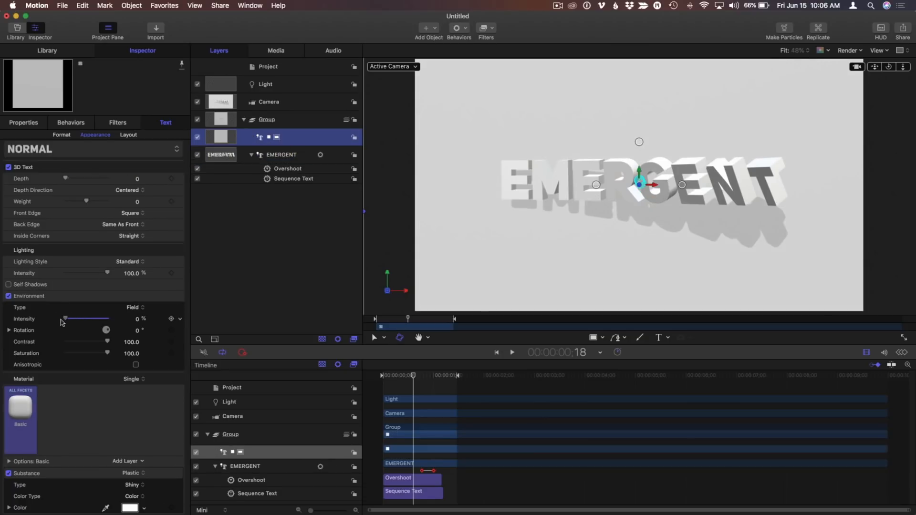
pyautogui.moveTo(65, 318); pyautogui.dragTo(68, 318)
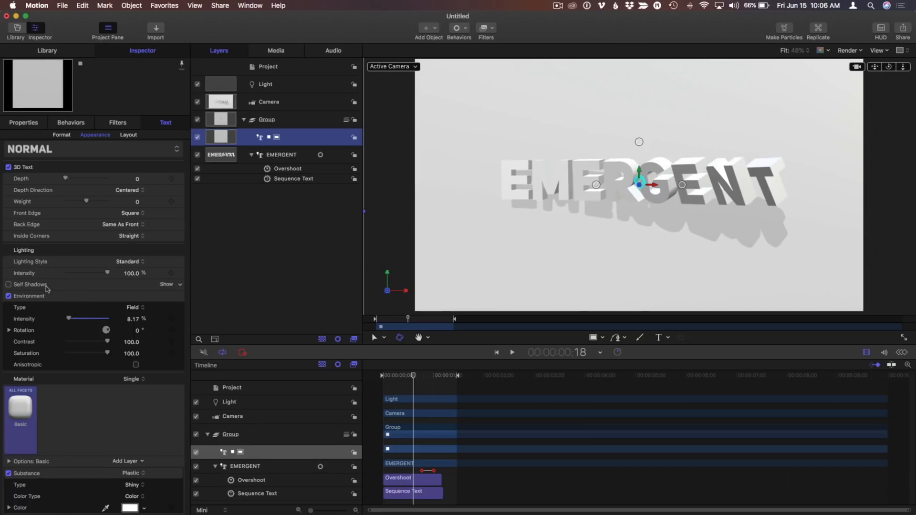
# Step: Keep Standard lighting and dim the background's lighting intensity to about 32%
pyautogui.click(127, 261)
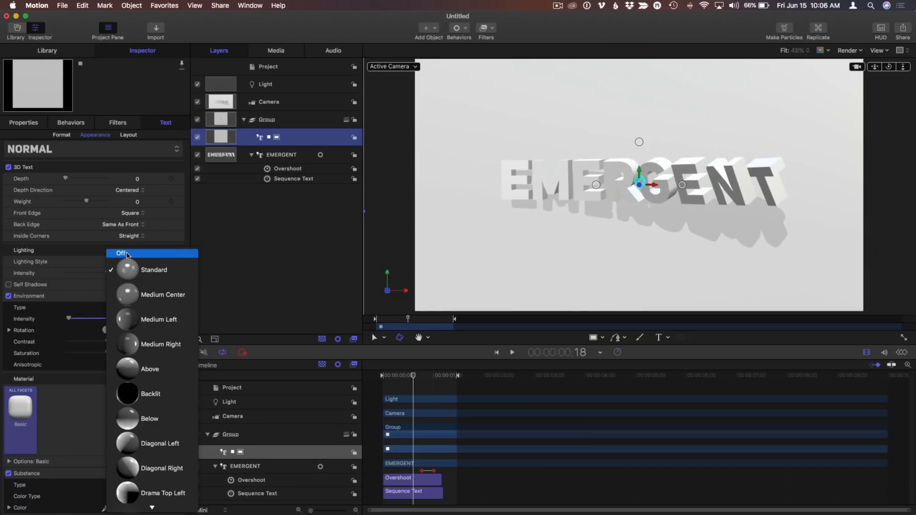
pyautogui.click(154, 269)
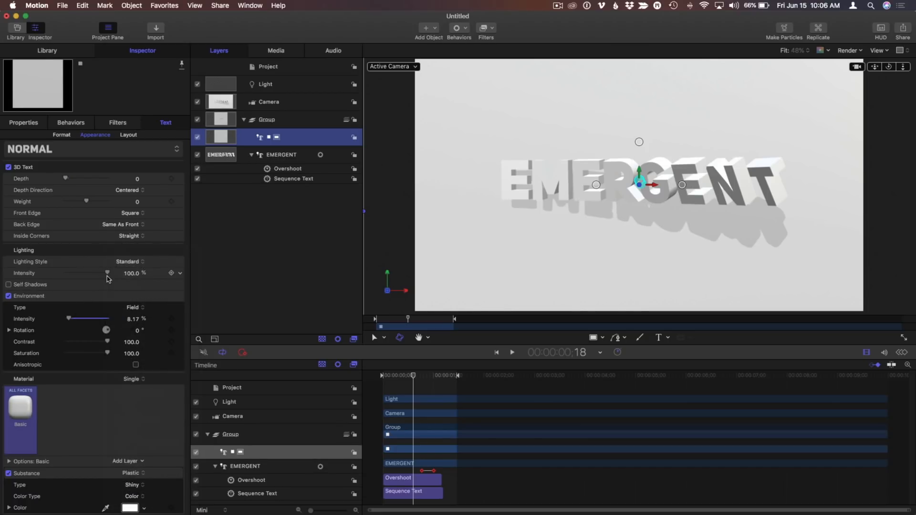
pyautogui.moveTo(107, 273); pyautogui.dragTo(84, 273)
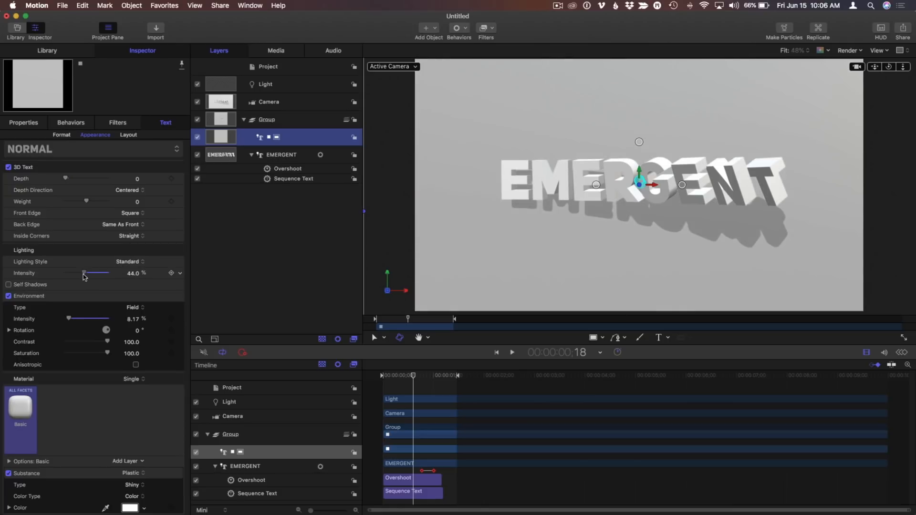
pyautogui.moveTo(85, 274); pyautogui.dragTo(78, 273)
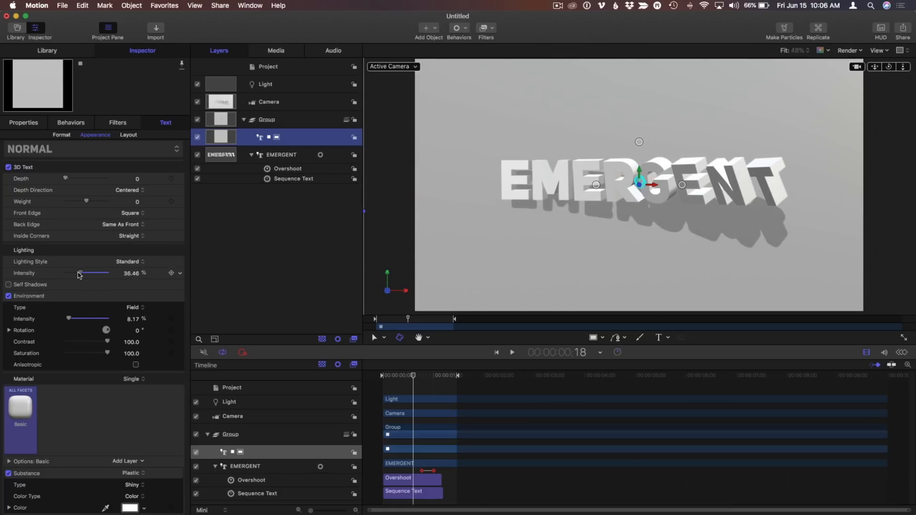
pyautogui.moveTo(86, 274); pyautogui.dragTo(79, 274)
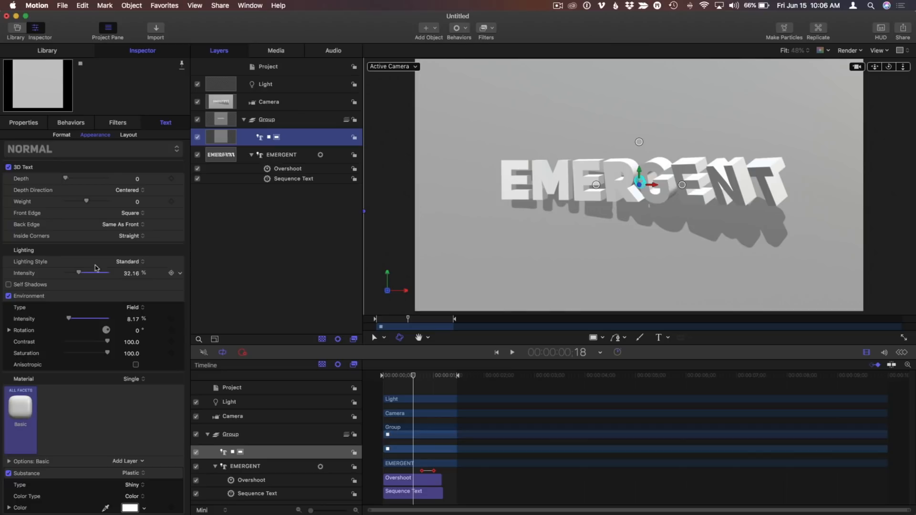
# Step: Raise the Light layer's intensity to 39.84% and preview the animation
pyautogui.click(265, 83)
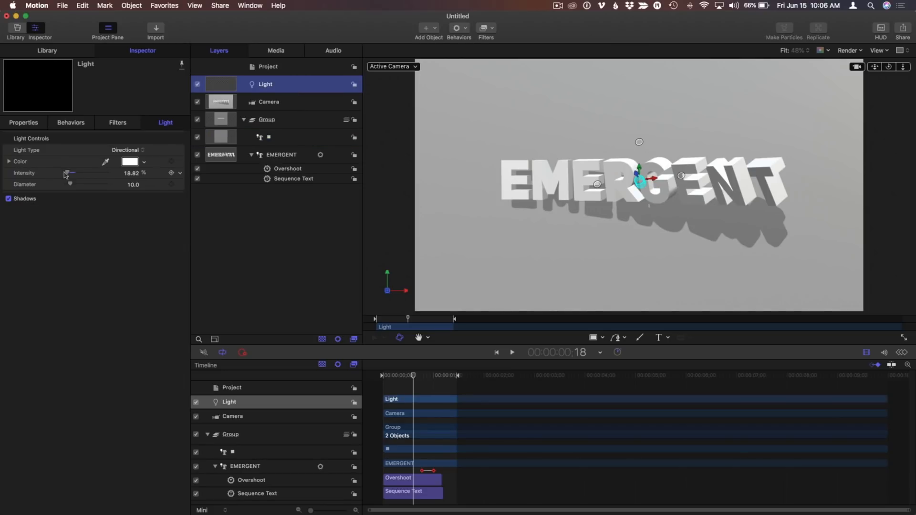
pyautogui.moveTo(66, 173); pyautogui.dragTo(72, 172)
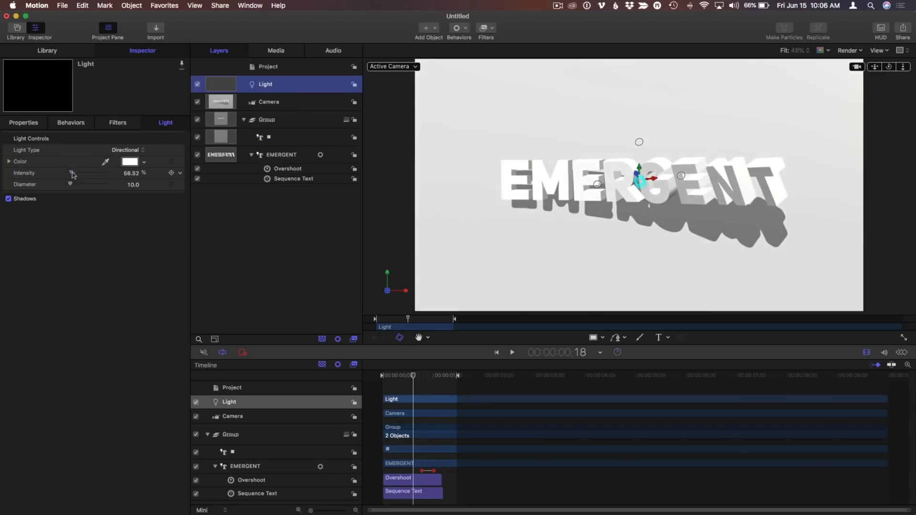
pyautogui.moveTo(93, 173); pyautogui.dragTo(71, 173)
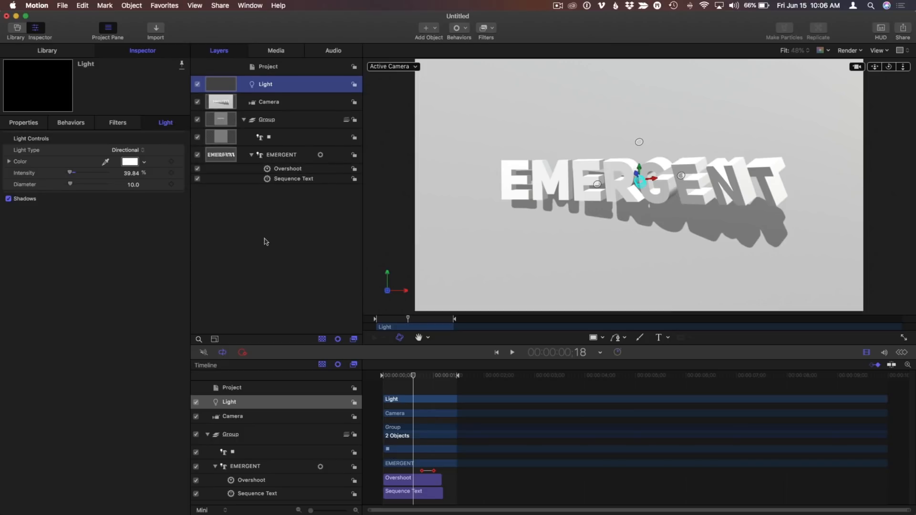
pyautogui.click(512, 352)
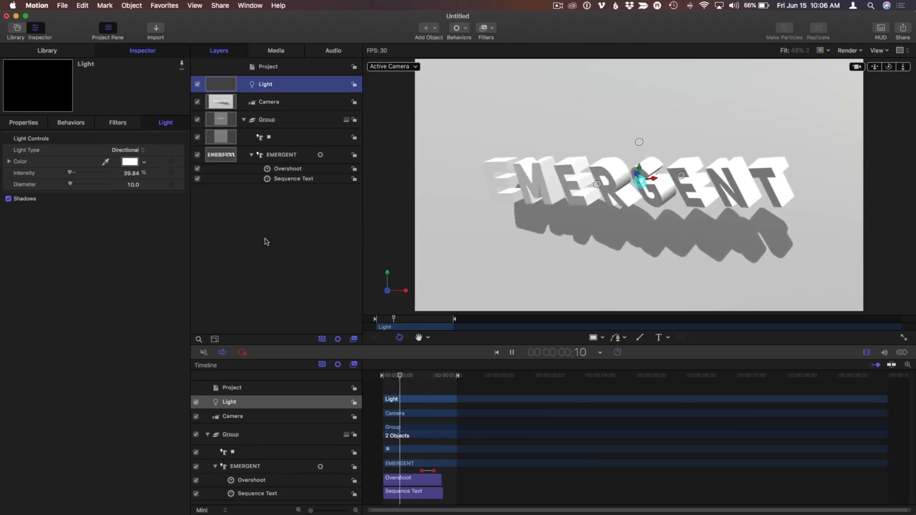
pyautogui.moveTo(401, 375); pyautogui.dragTo(425, 375)
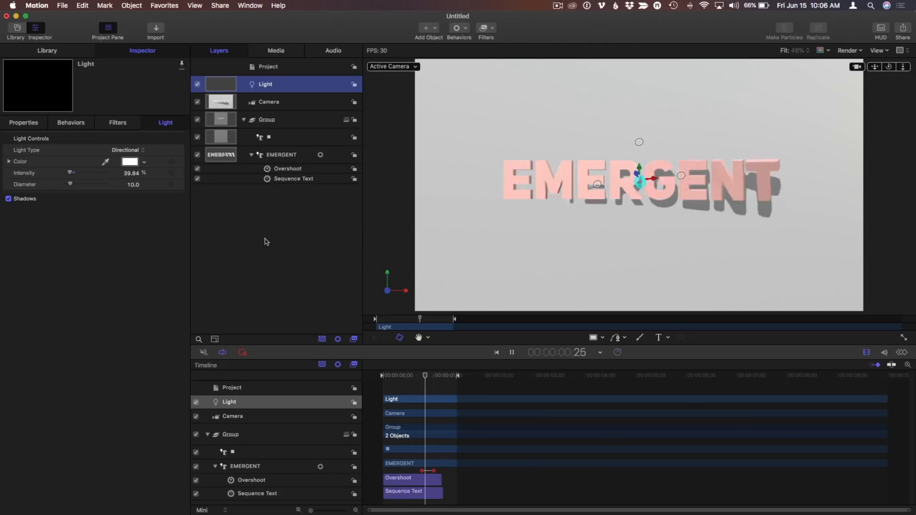